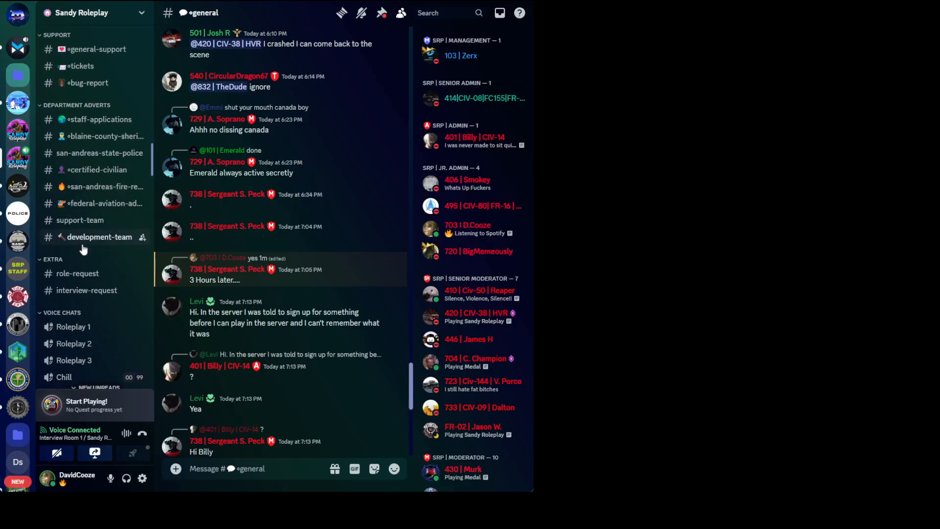
Step: Scroll down the Sandy Roleplay channel list to the staff interview rooms
{"action": "scroll", "scroll_direction": "down", "scroll_amount": 3}
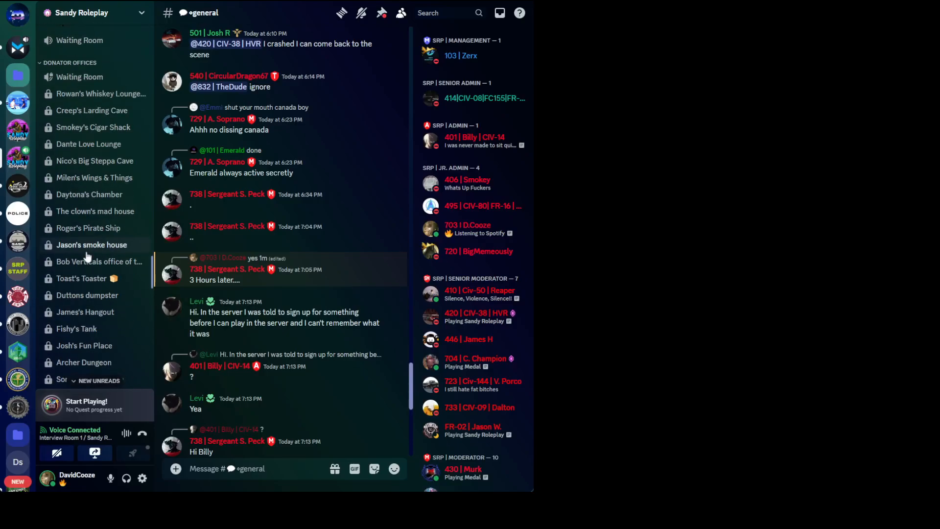
{"action": "scroll", "scroll_direction": "down", "scroll_amount": 3}
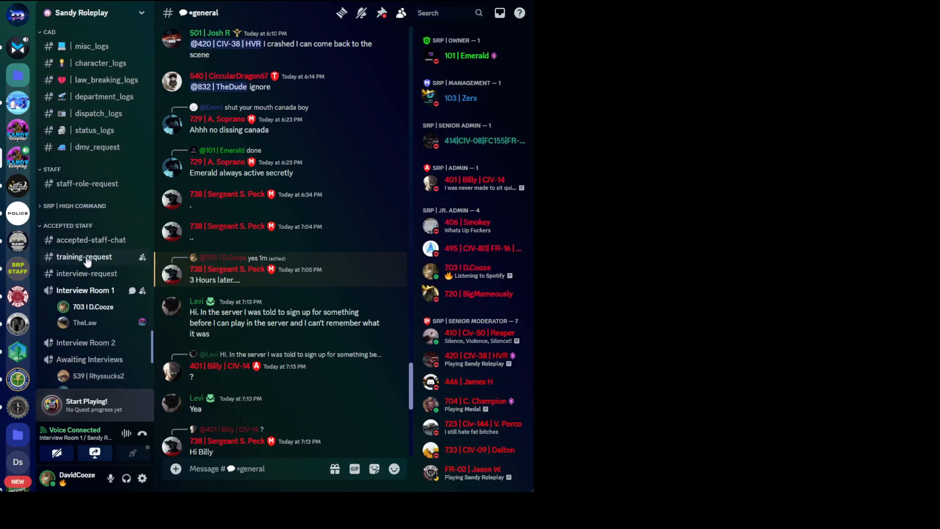
{"action": "scroll", "scroll_direction": "down", "scroll_amount": 3}
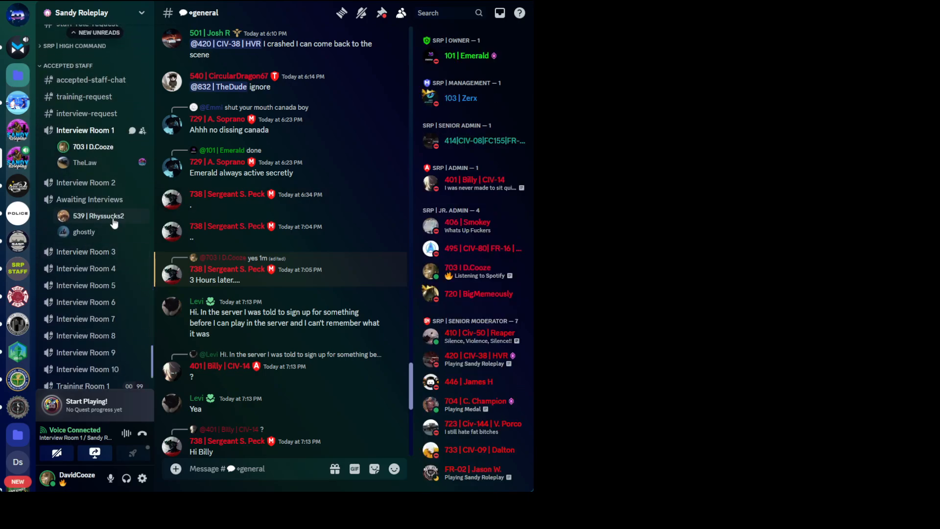
{"action": "mouse_move", "coordinate": [99, 216]}
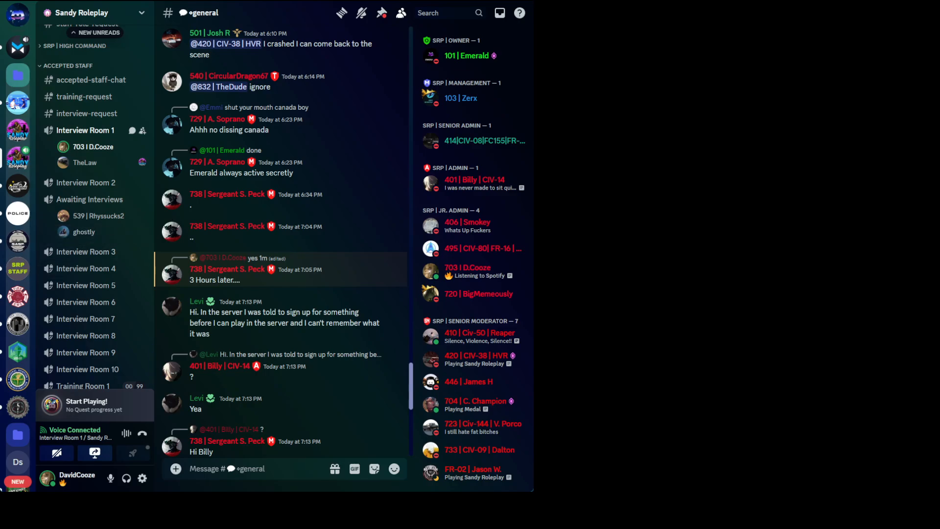
{"action": "mouse_move", "coordinate": [99, 215]}
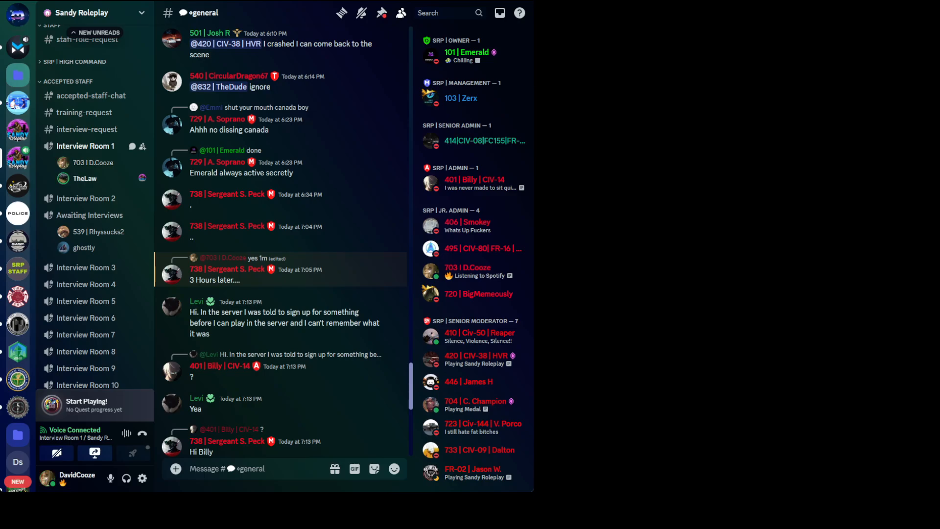
{"action": "mouse_move", "coordinate": [38, 188]}
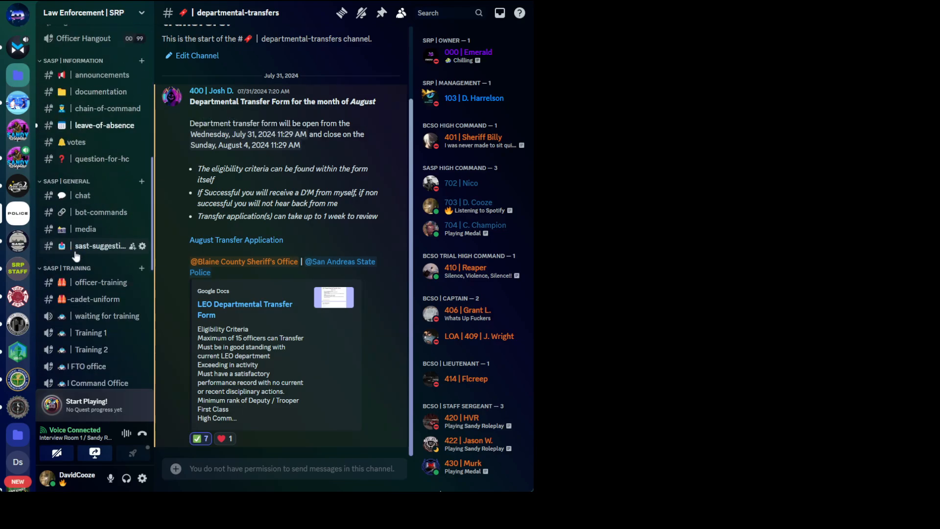
Step: View the SRP | Staff #documents channel, then return to Sandy Roleplay's #general
{"action": "scroll", "scroll_direction": "down", "scroll_amount": 3}
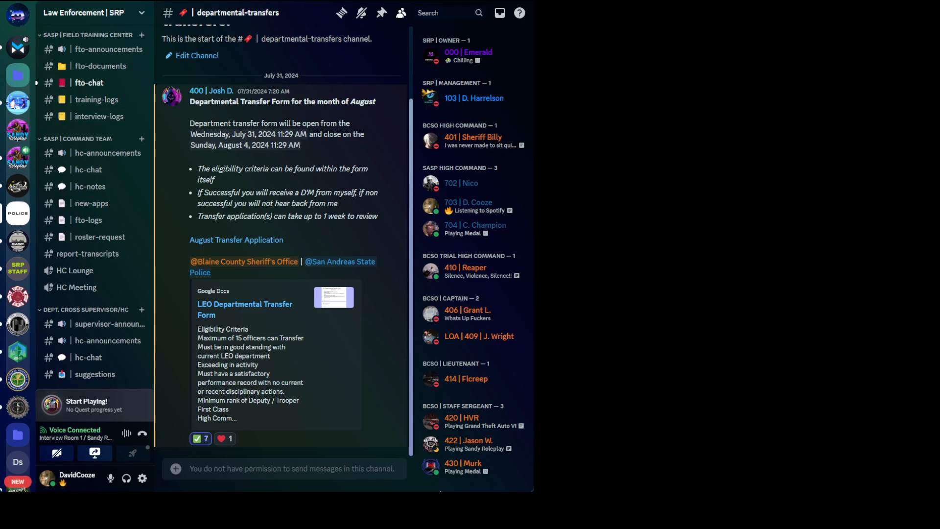
{"action": "mouse_move", "coordinate": [87, 252]}
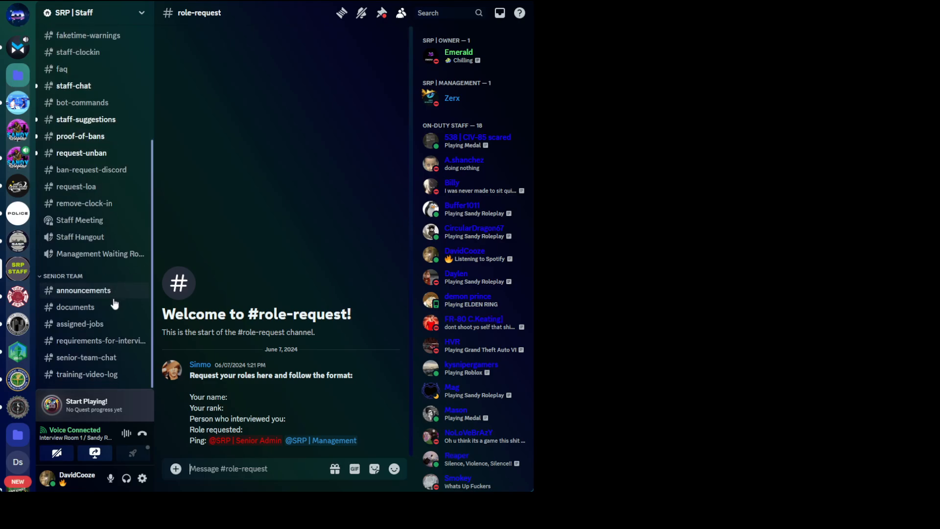
{"action": "left_click", "coordinate": [76, 306]}
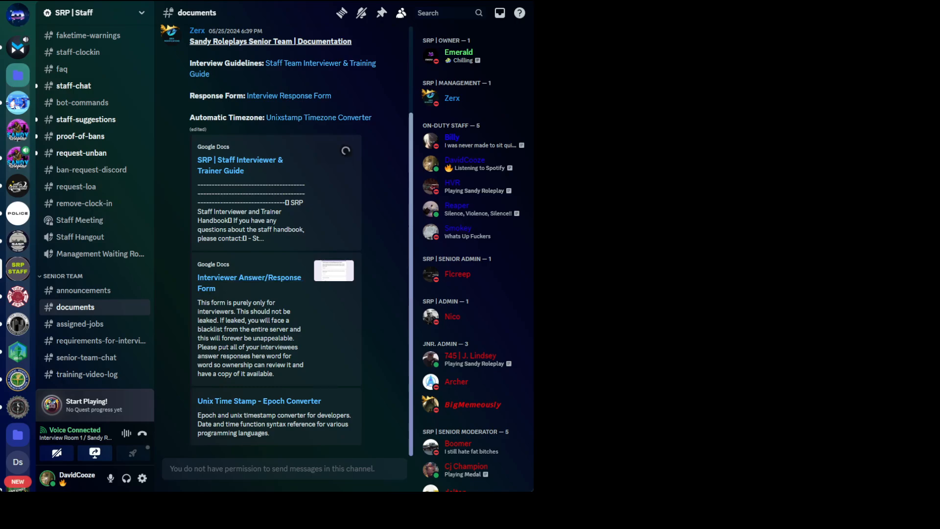
{"action": "left_click", "coordinate": [464, 163]}
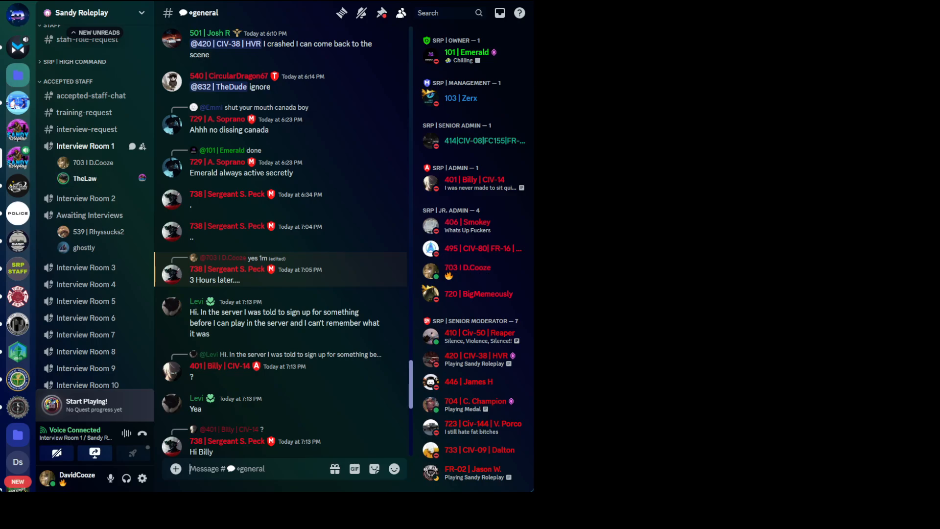
{"action": "mouse_move", "coordinate": [474, 183]}
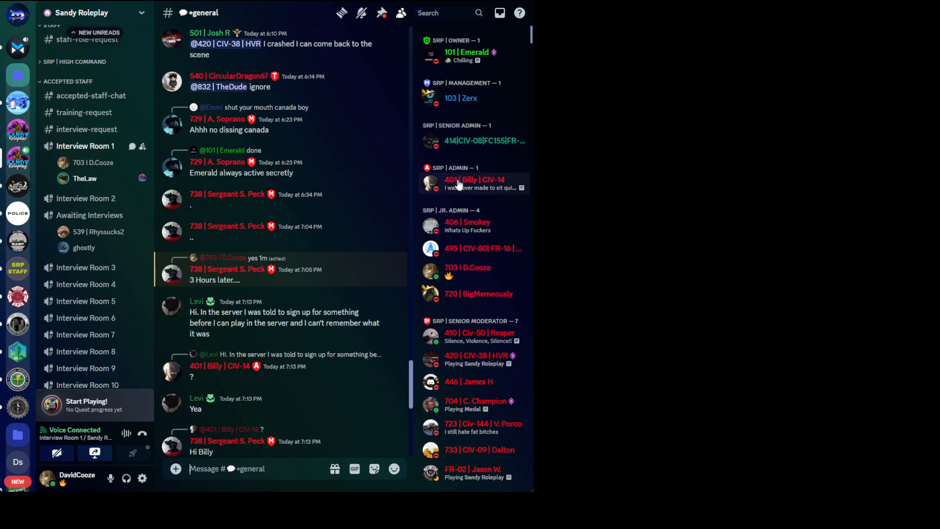
{"action": "left_click", "coordinate": [467, 266]}
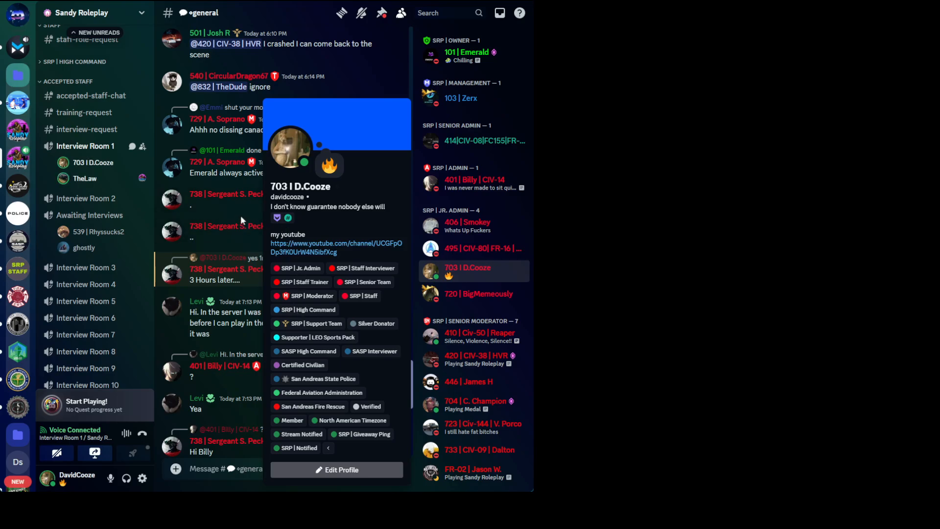
{"action": "mouse_move", "coordinate": [243, 218]}
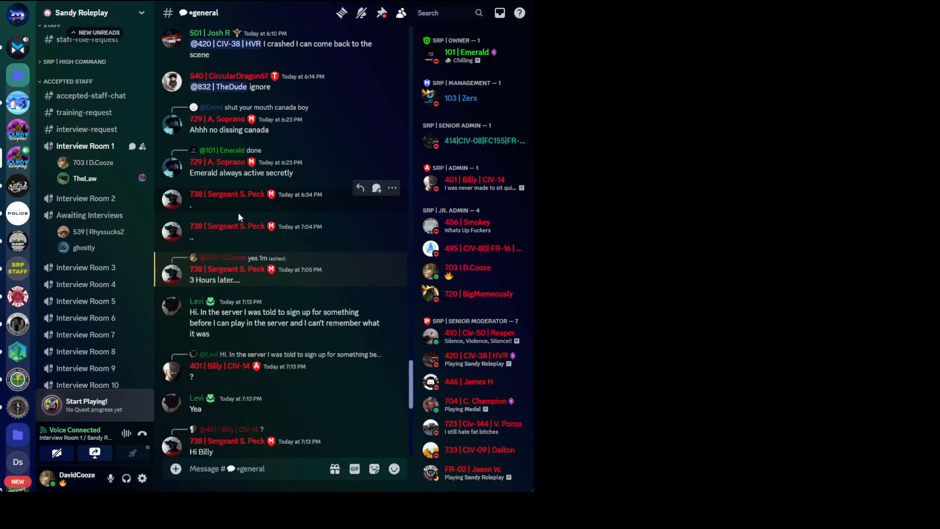
{"action": "mouse_move", "coordinate": [213, 233]}
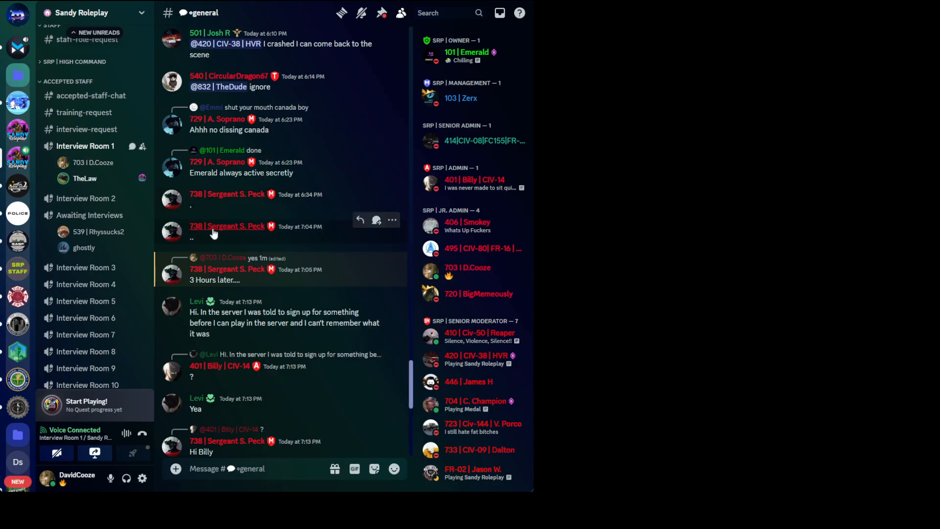
{"action": "scroll", "scroll_direction": "down", "scroll_amount": 3}
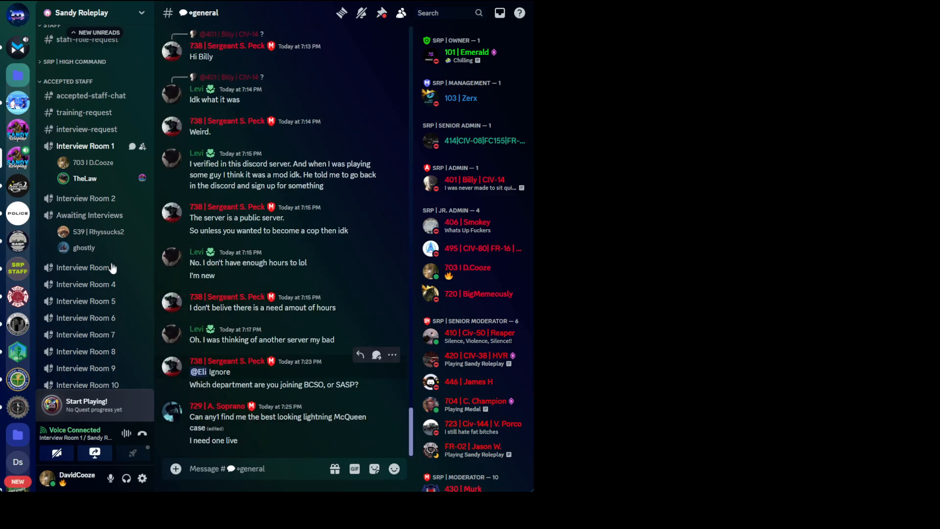
{"action": "left_click", "coordinate": [84, 112]}
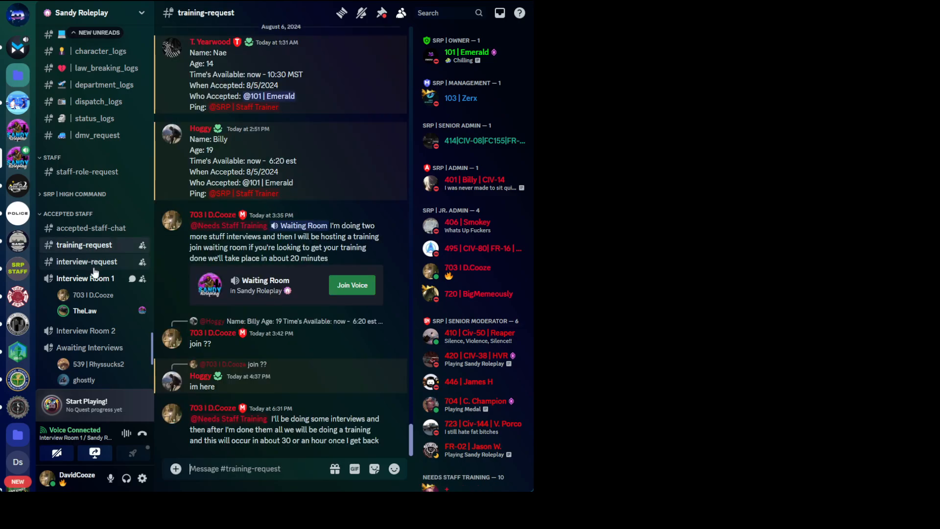
Step: Read #interview-request, then switch to the SRP | Staff server's #documents channel
{"action": "left_click", "coordinate": [86, 261]}
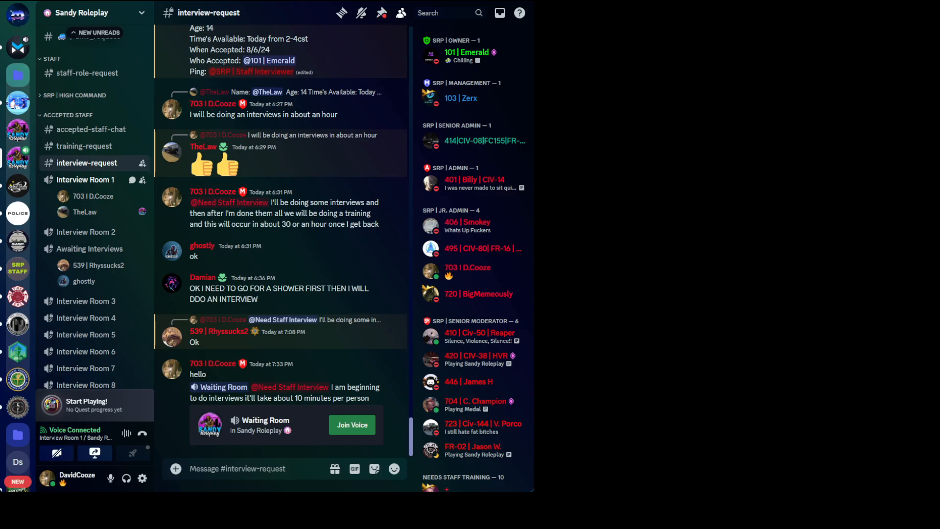
{"action": "mouse_move", "coordinate": [297, 242]}
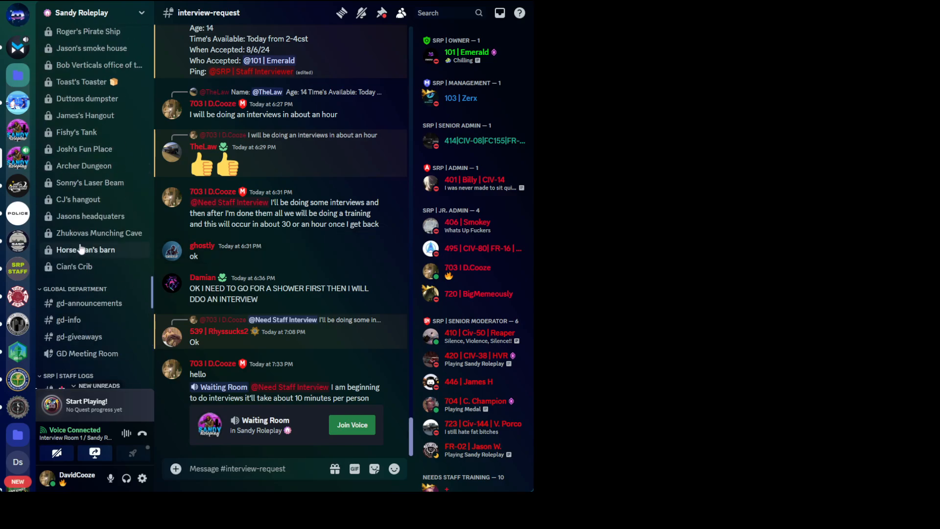
{"action": "scroll", "scroll_direction": "down", "scroll_amount": 3}
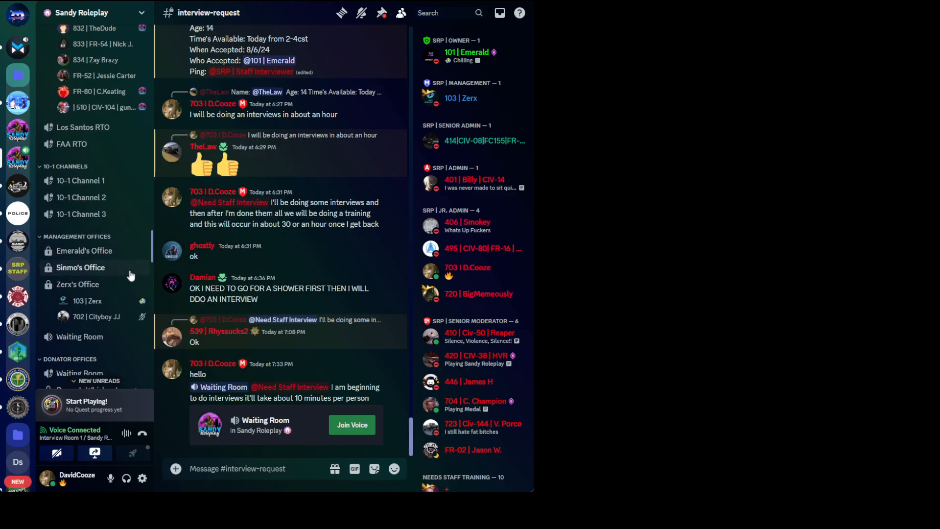
{"action": "scroll", "scroll_direction": "down", "scroll_amount": 3}
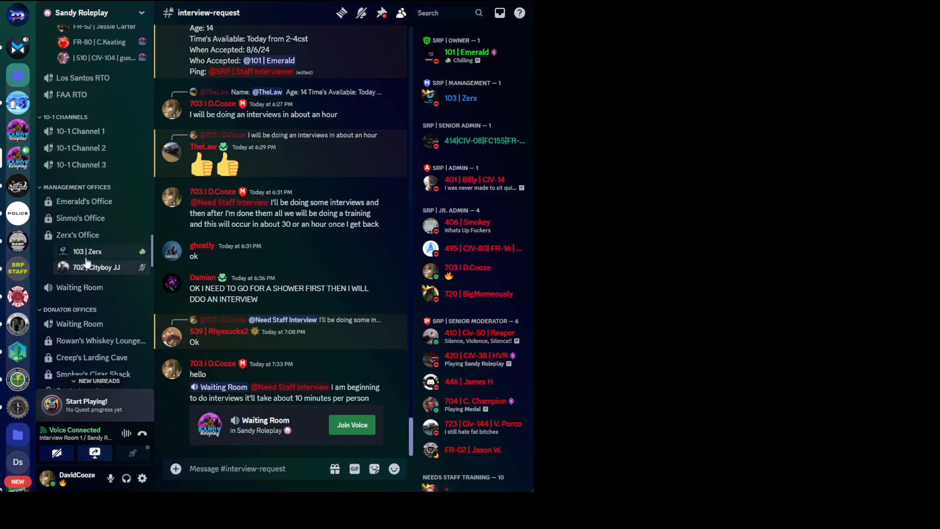
{"action": "mouse_move", "coordinate": [80, 217]}
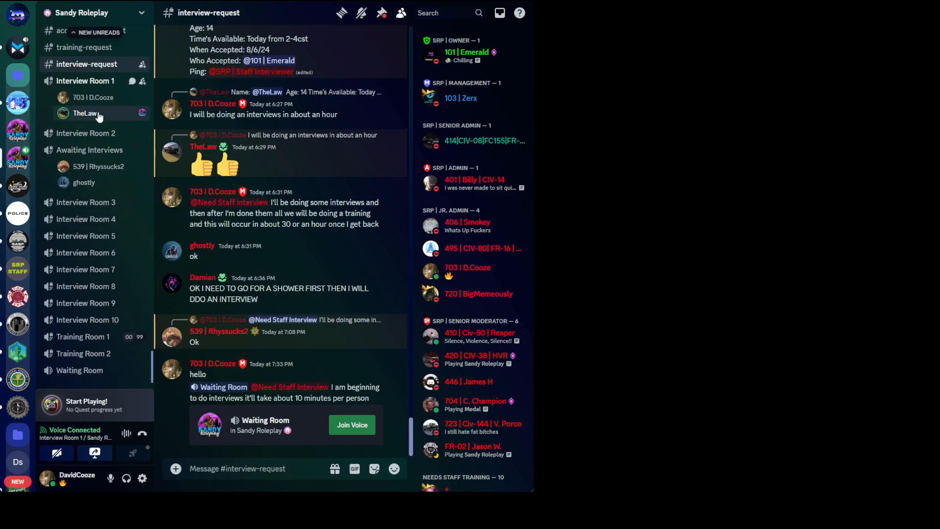
{"action": "left_click", "coordinate": [84, 113]}
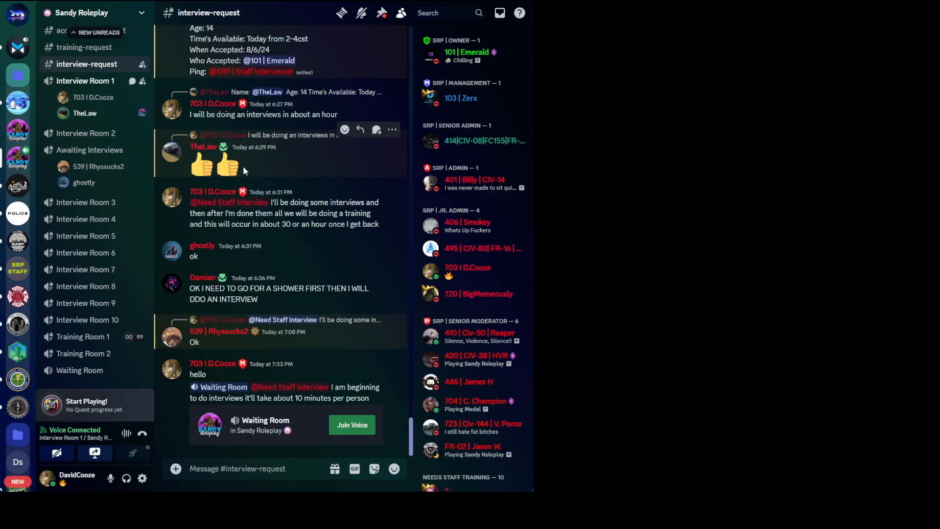
{"action": "left_click", "coordinate": [17, 269]}
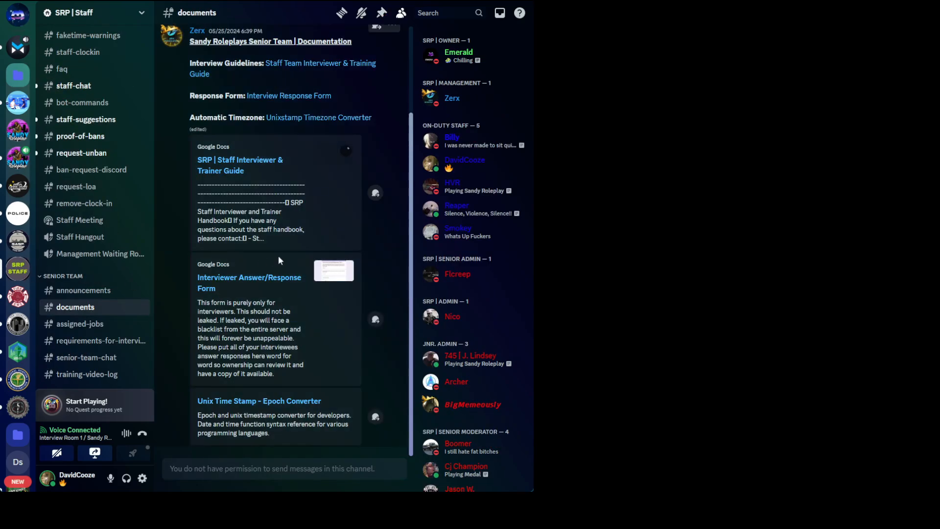
{"action": "mouse_move", "coordinate": [239, 165]}
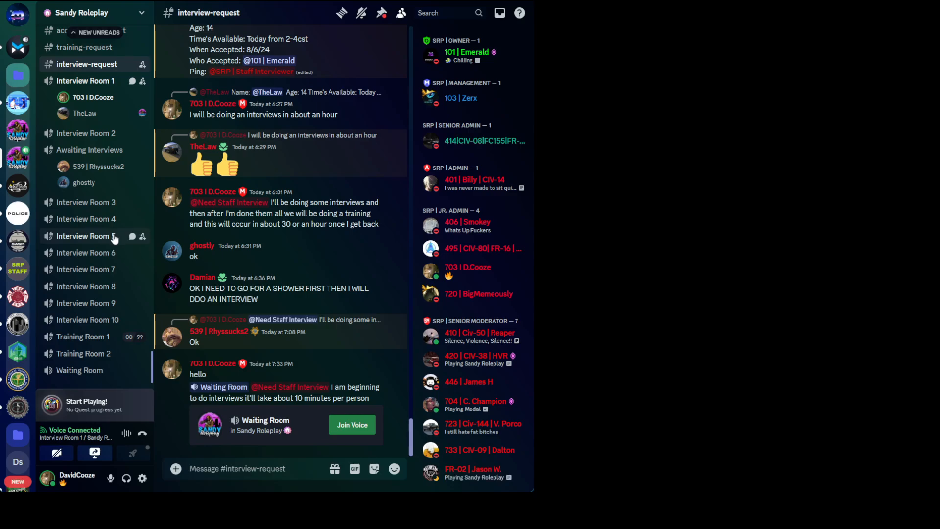
{"action": "left_click", "coordinate": [257, 468]}
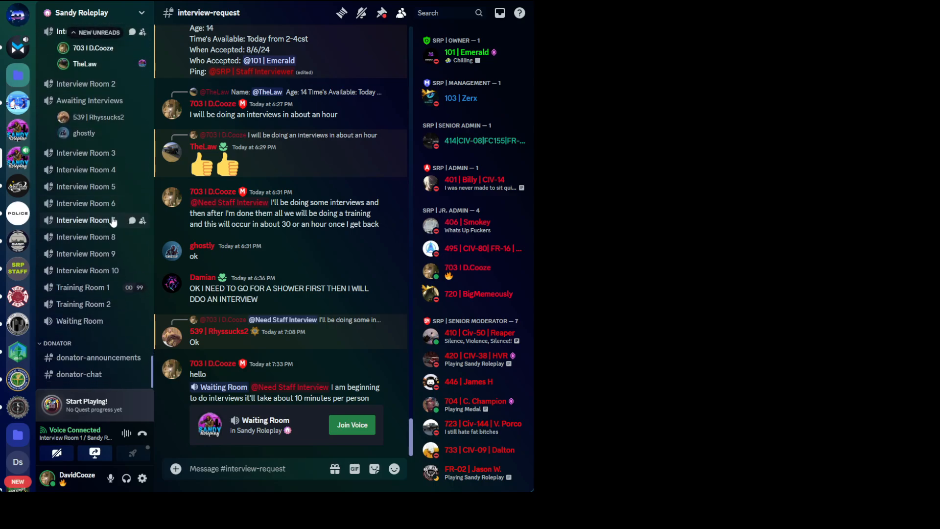
{"action": "scroll", "scroll_direction": "up", "scroll_amount": 3}
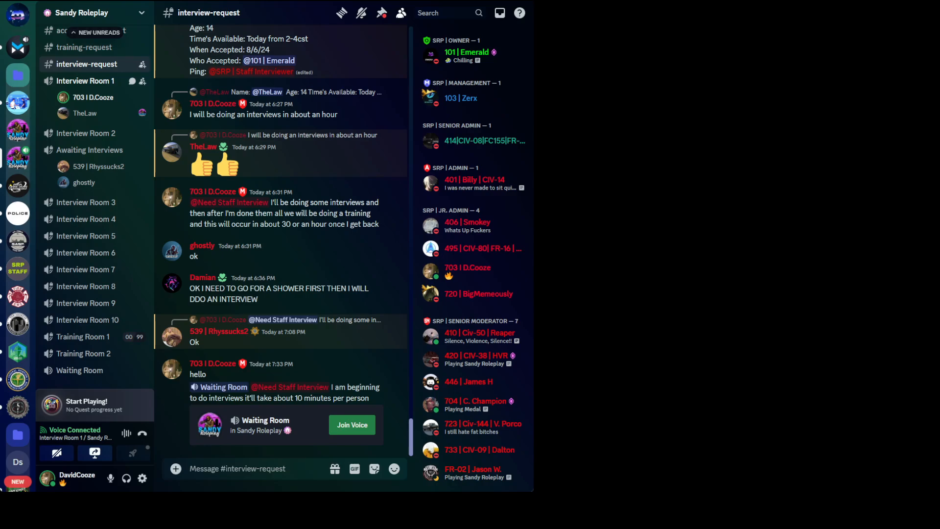
{"action": "mouse_move", "coordinate": [86, 218]}
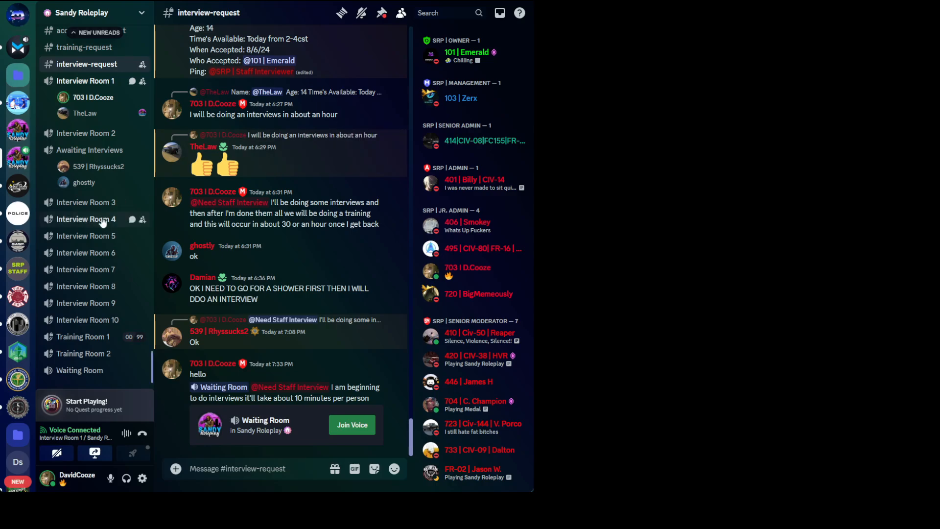
{"action": "mouse_move", "coordinate": [86, 253]}
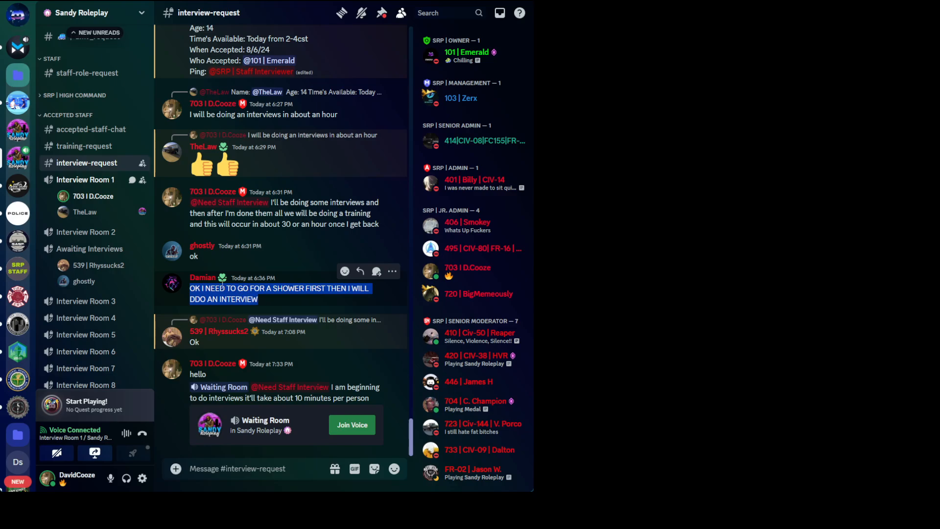
{"action": "left_click", "coordinate": [201, 277]}
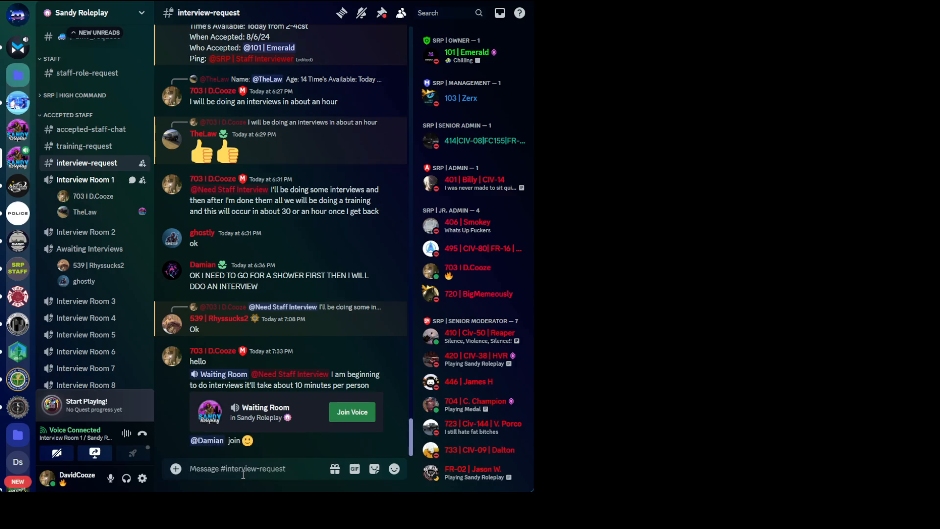
{"action": "scroll", "scroll_direction": "down", "scroll_amount": 3}
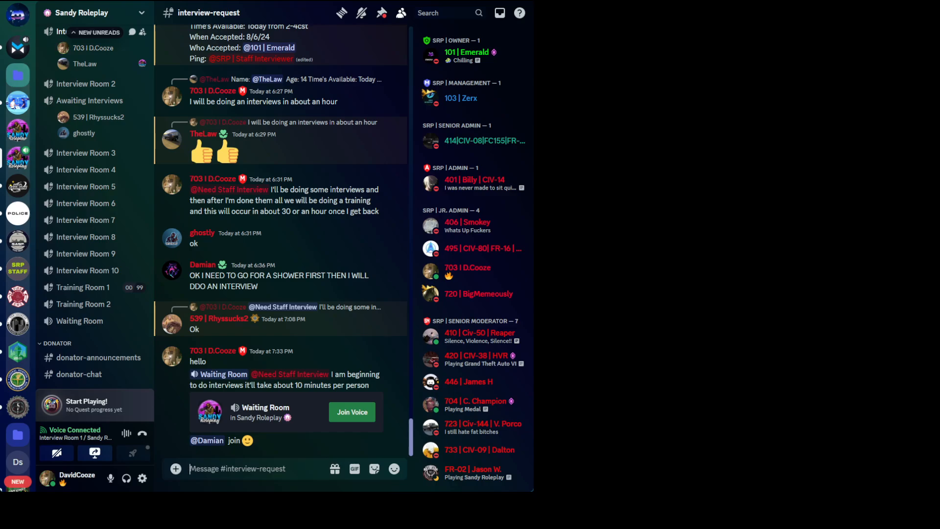
{"action": "mouse_move", "coordinate": [168, 214]}
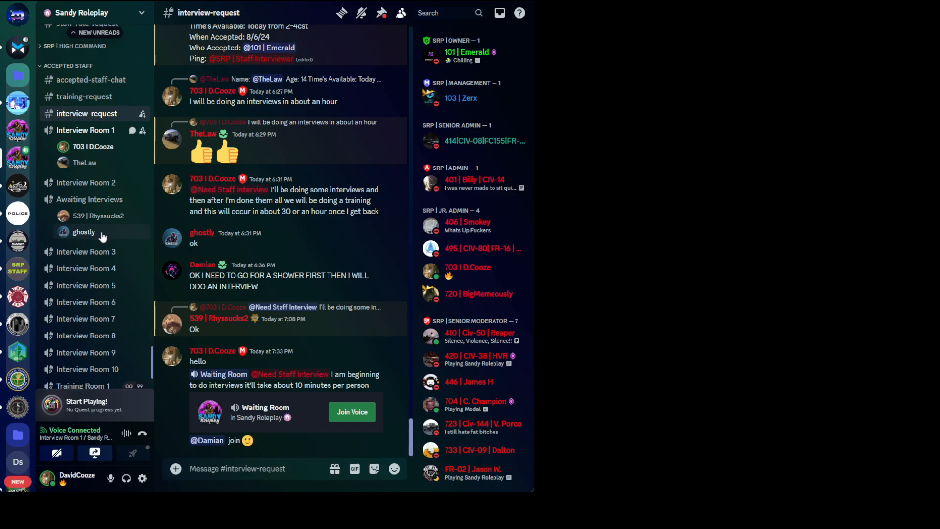
{"action": "mouse_move", "coordinate": [120, 228]}
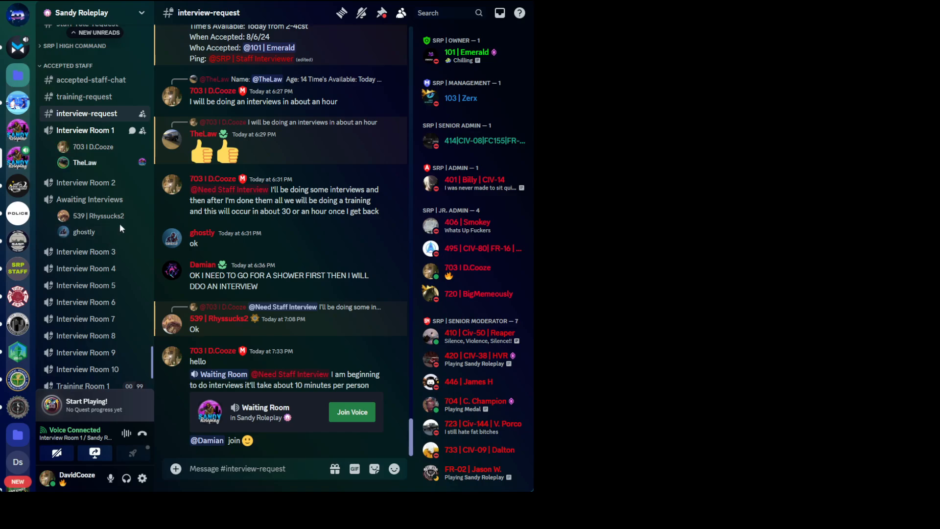
{"action": "mouse_move", "coordinate": [94, 186]}
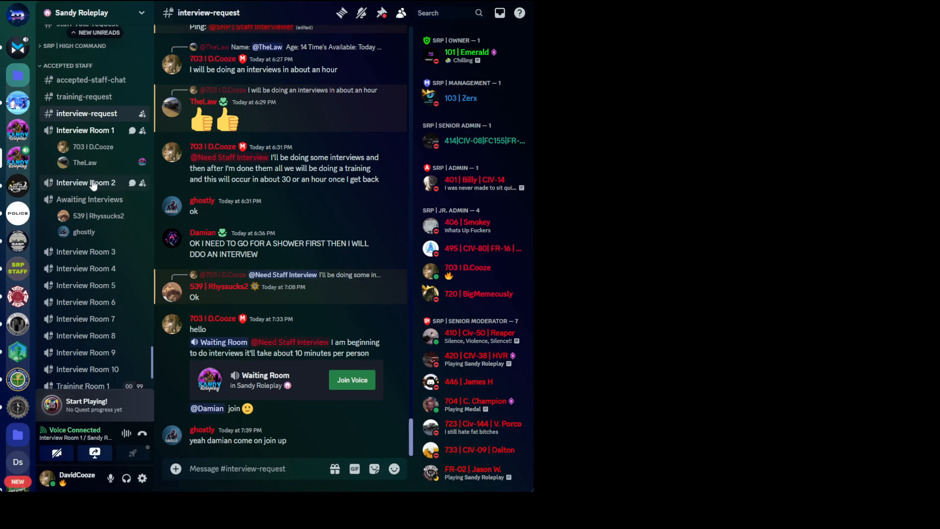
Step: Reply 'lol all good' and 'all good' to Damian postponing his interview
{"action": "scroll", "scroll_direction": "down", "scroll_amount": 3}
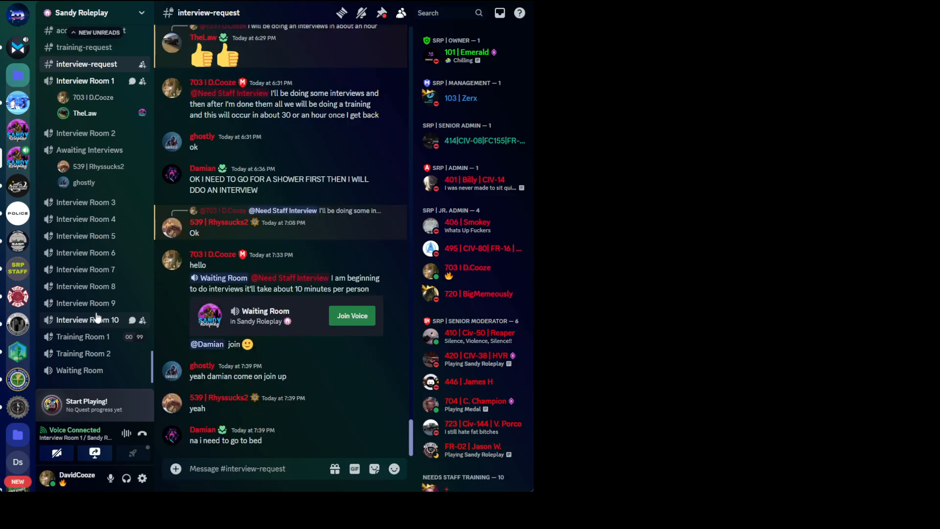
{"action": "scroll", "scroll_direction": "down", "scroll_amount": 3}
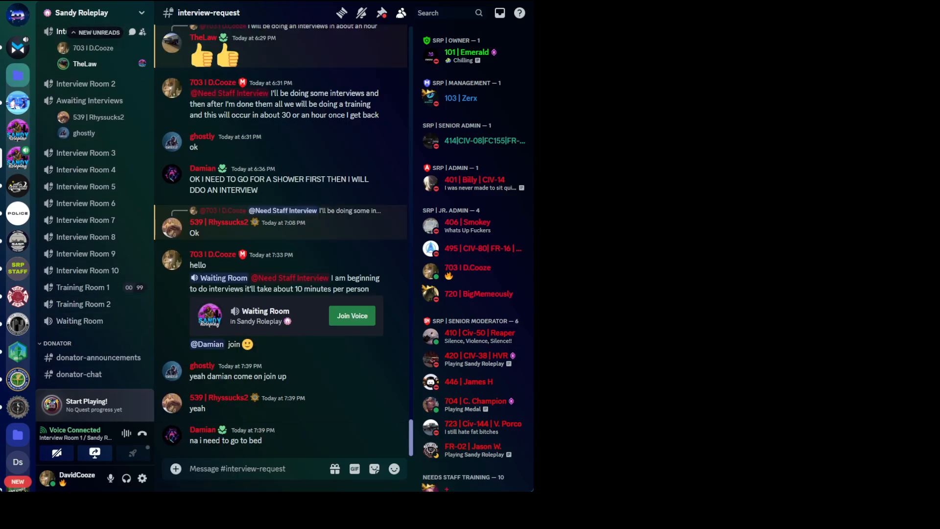
{"action": "type", "text": "lol"}
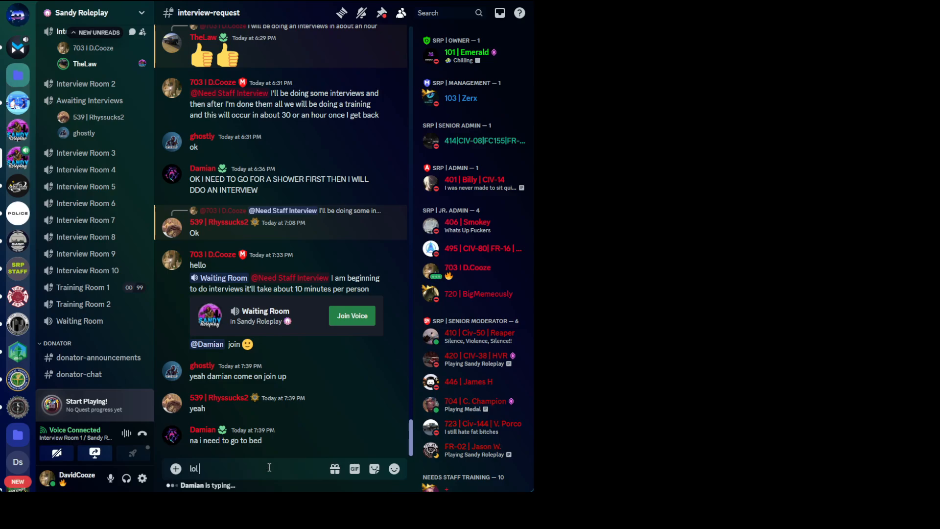
{"action": "key", "text": "Return"}
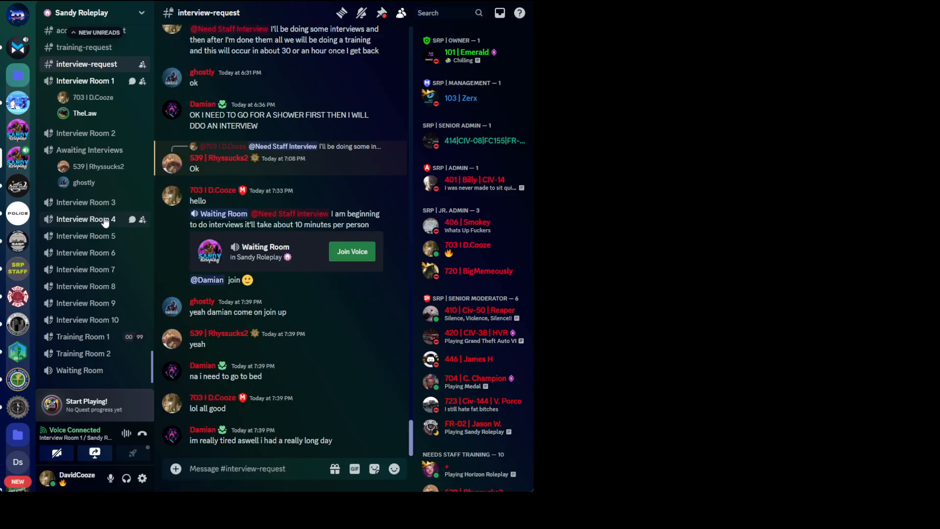
{"action": "mouse_move", "coordinate": [170, 389]}
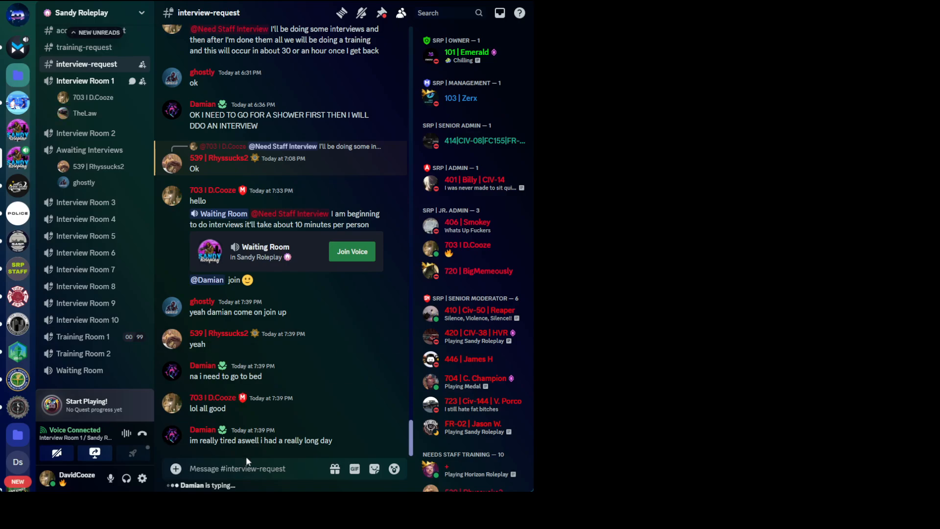
{"action": "type", "text": "all"}
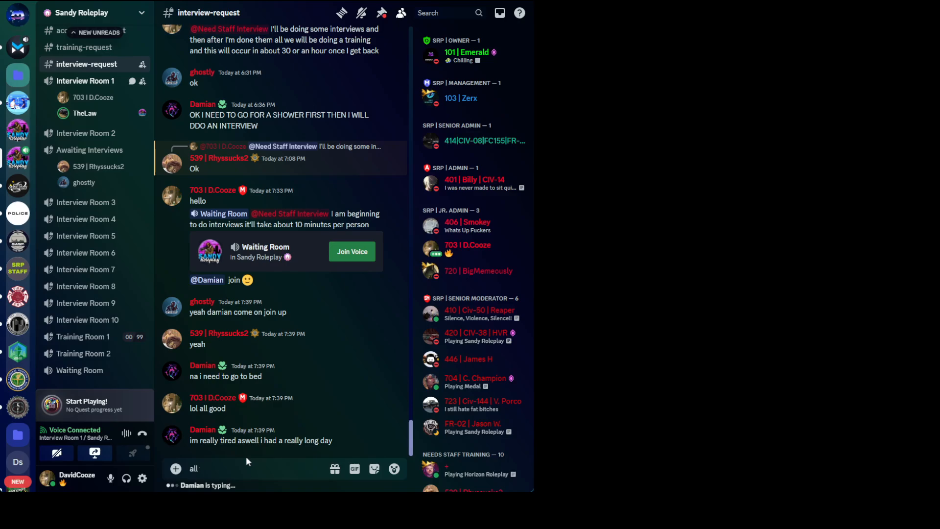
{"action": "type", "text": "good"}
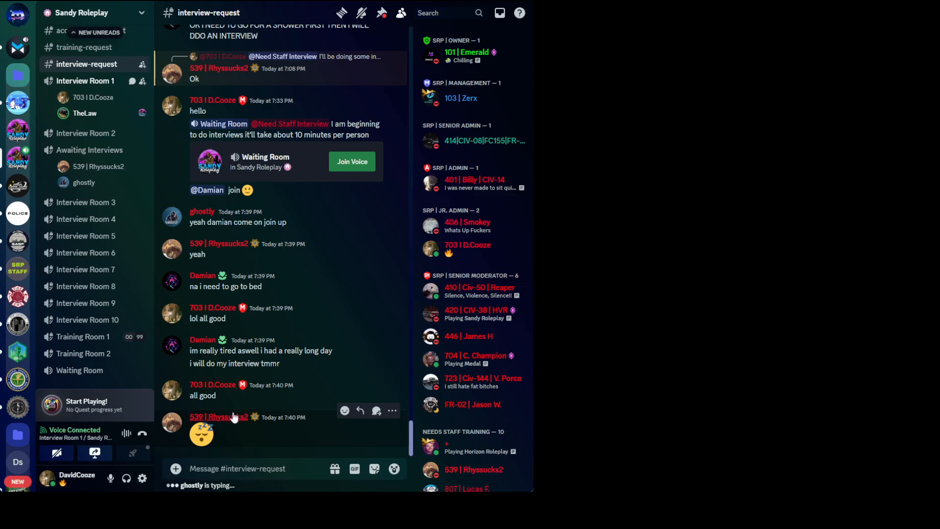
{"action": "left_click", "coordinate": [219, 418]}
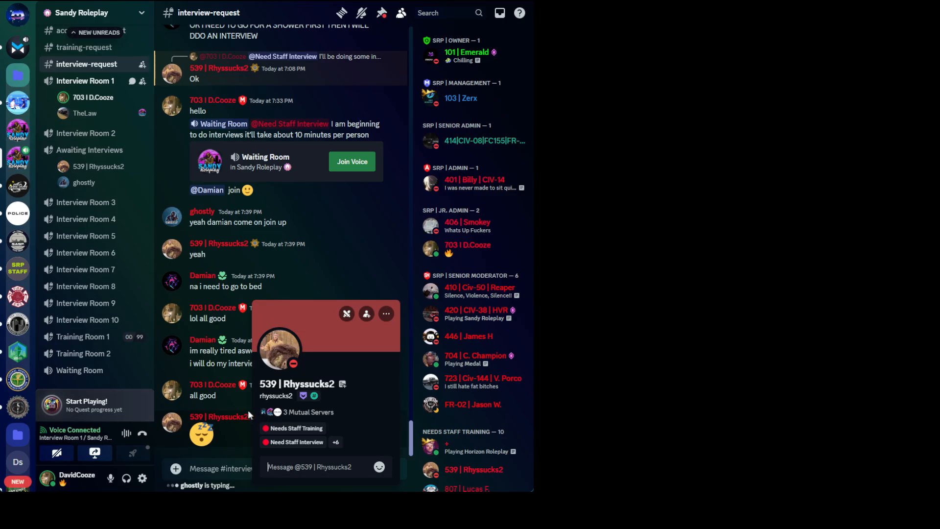
{"action": "left_click", "coordinate": [234, 418]}
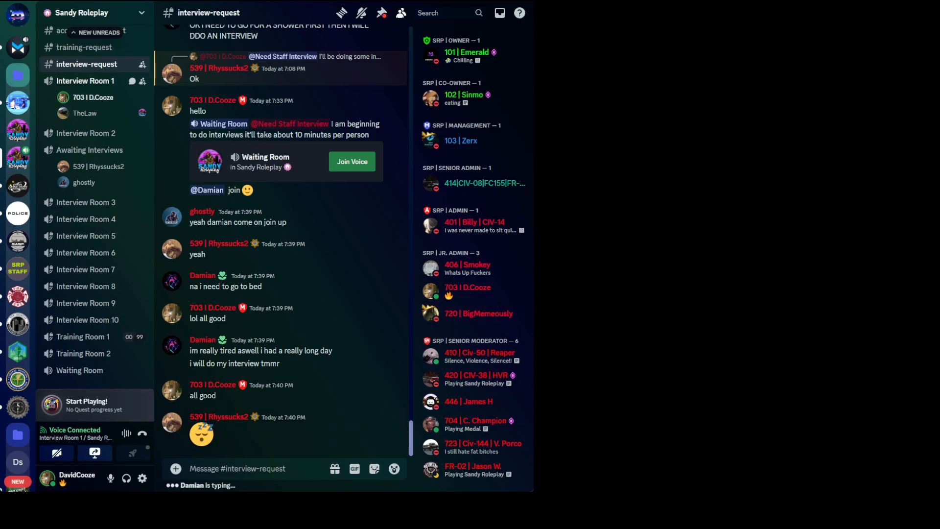
{"action": "mouse_move", "coordinate": [86, 202]}
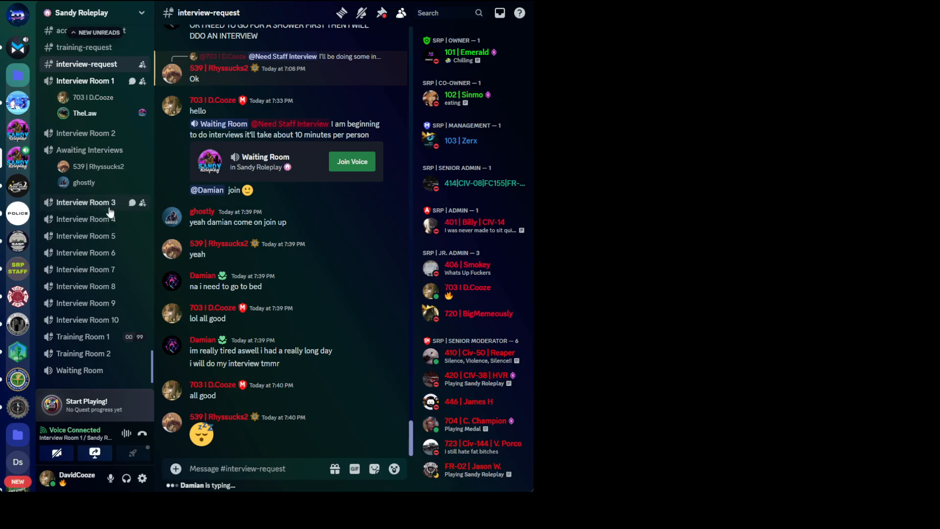
{"action": "scroll", "scroll_direction": "up", "scroll_amount": 3}
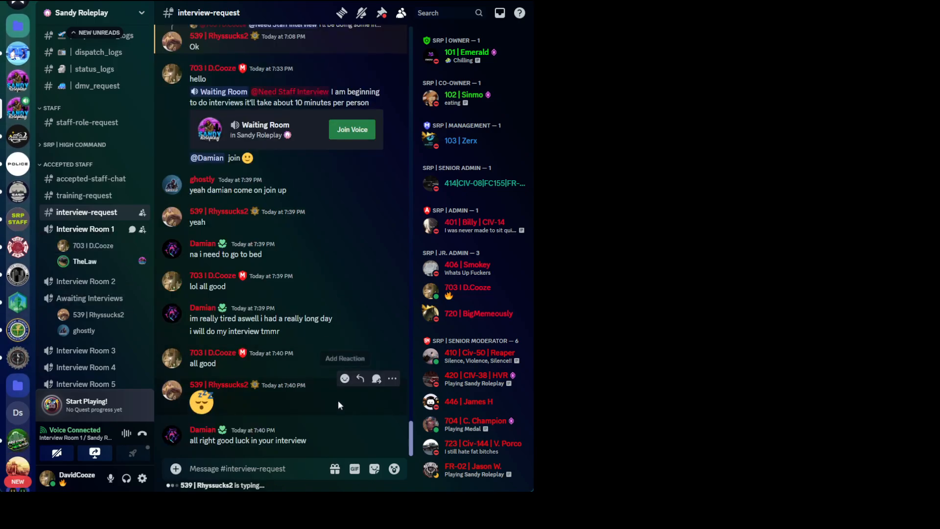
{"action": "mouse_move", "coordinate": [304, 413]}
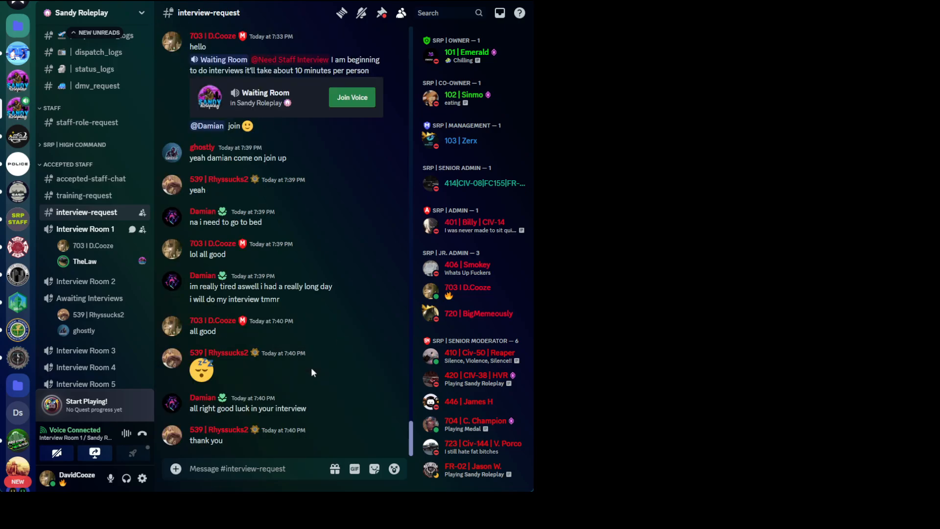
{"action": "mouse_move", "coordinate": [84, 261]}
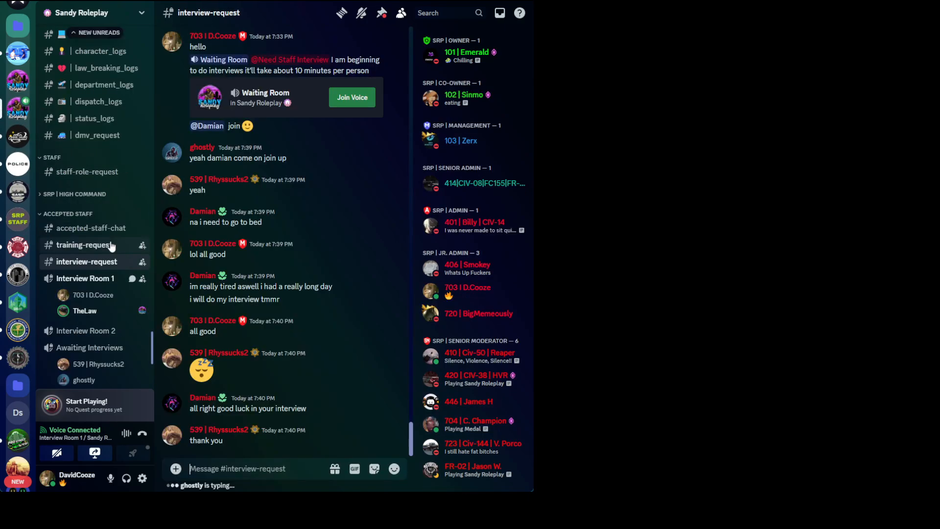
Step: View TheLaw's profile from the interview room, then reply 'lol' to ghostly's goodnight message
{"action": "left_click", "coordinate": [84, 310]}
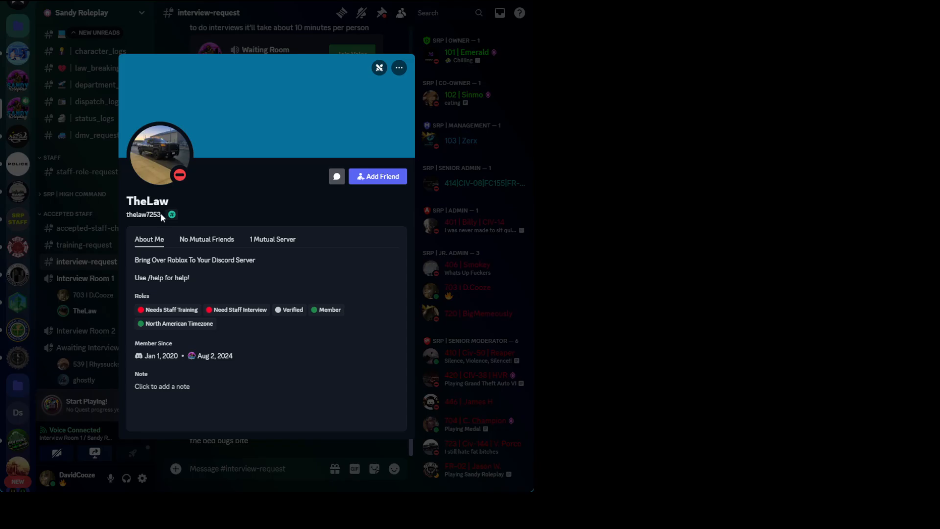
{"action": "double_click", "coordinate": [143, 215]}
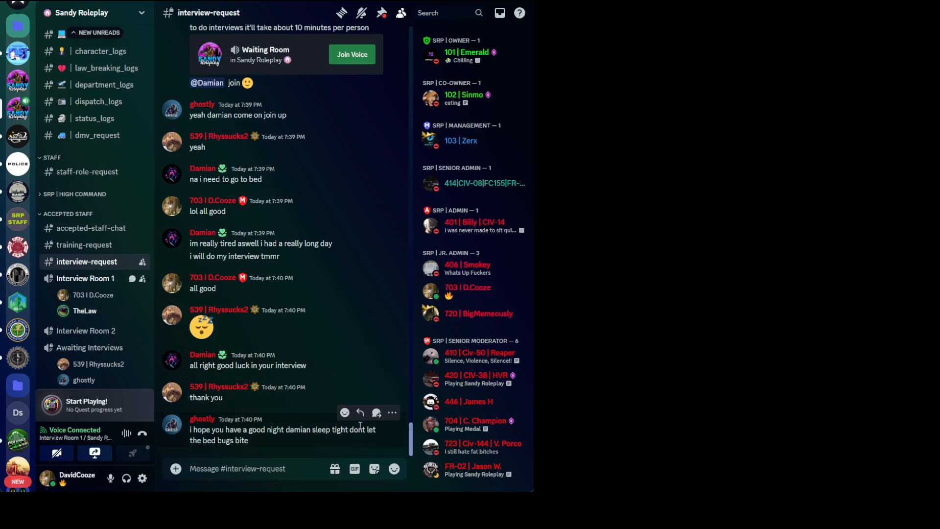
{"action": "left_click", "coordinate": [394, 469]}
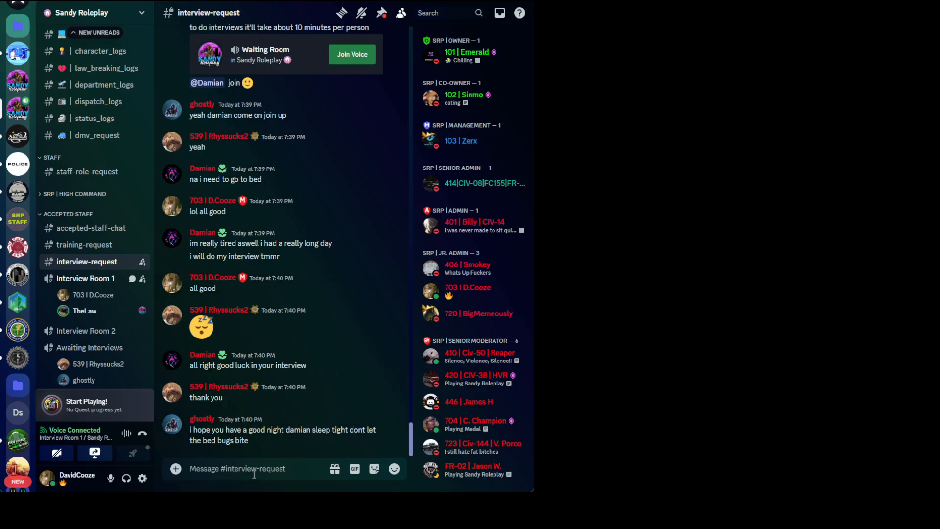
{"action": "scroll", "scroll_direction": "down", "scroll_amount": 3}
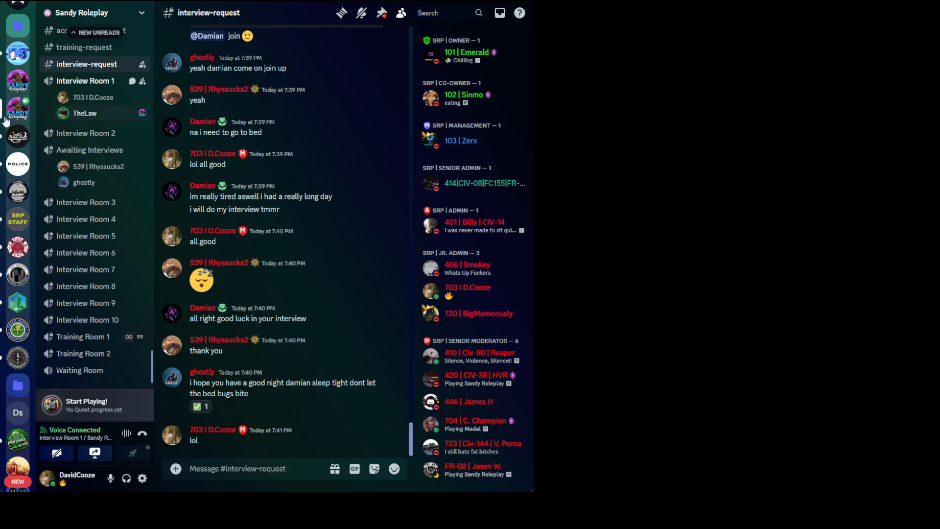
Step: Switch to the SASP Subdivision server's welcome channel
{"action": "left_click", "coordinate": [18, 219]}
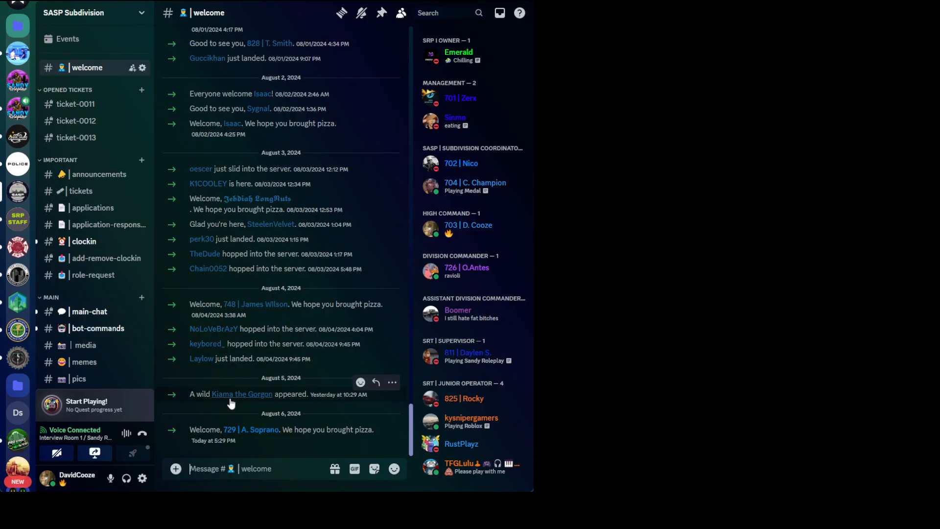
{"action": "mouse_move", "coordinate": [225, 411]}
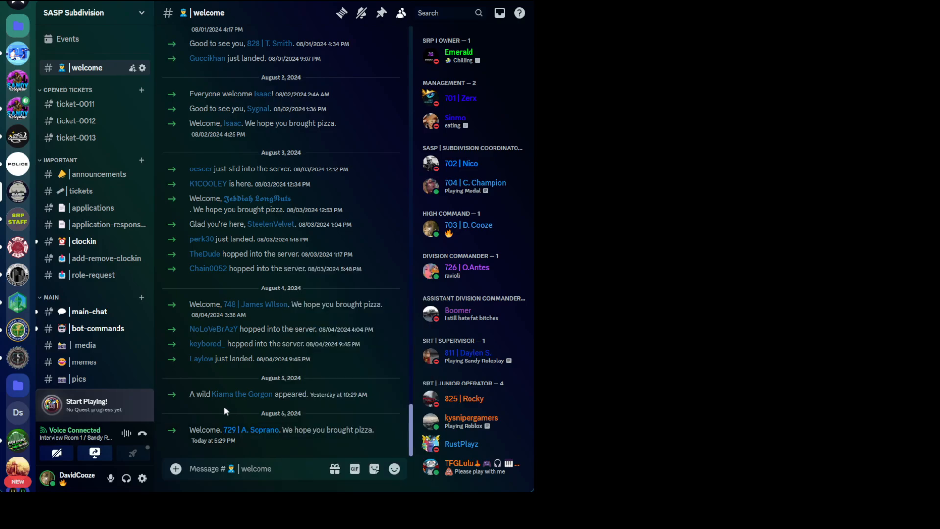
{"action": "mouse_move", "coordinate": [17, 221]}
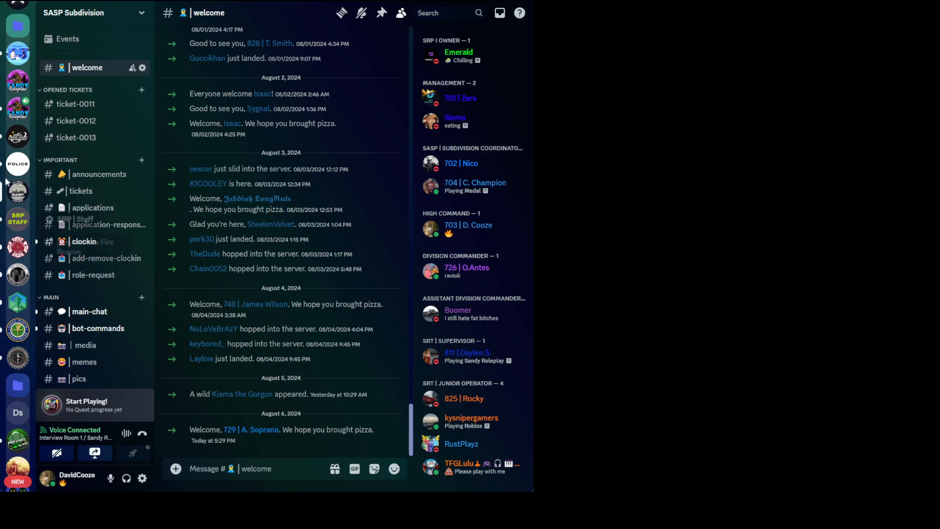
{"action": "mouse_move", "coordinate": [18, 191]}
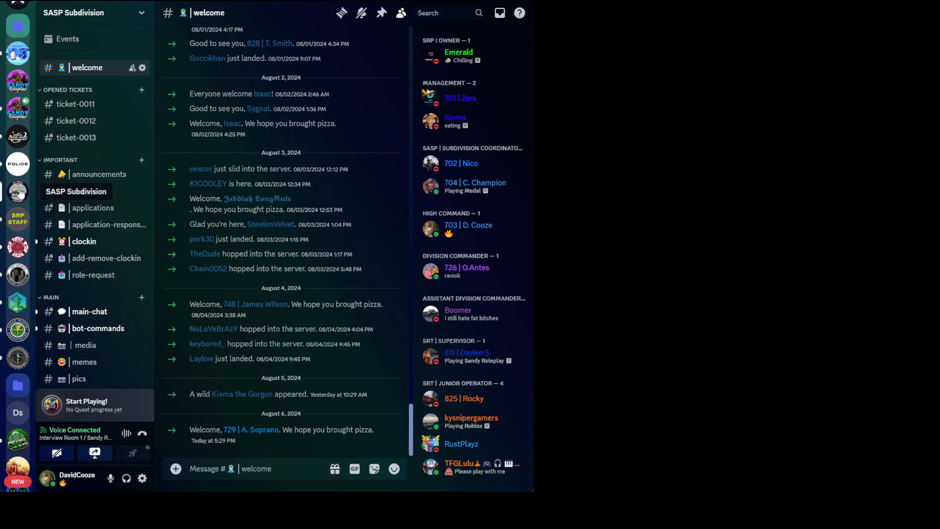
{"action": "left_click", "coordinate": [18, 218]}
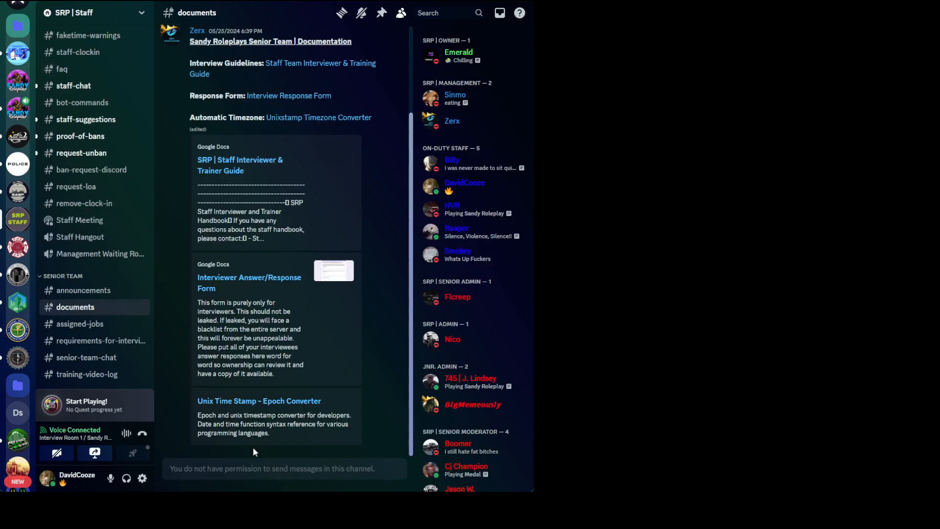
{"action": "left_click", "coordinate": [87, 373]}
{"action": "type", "text": "@"}
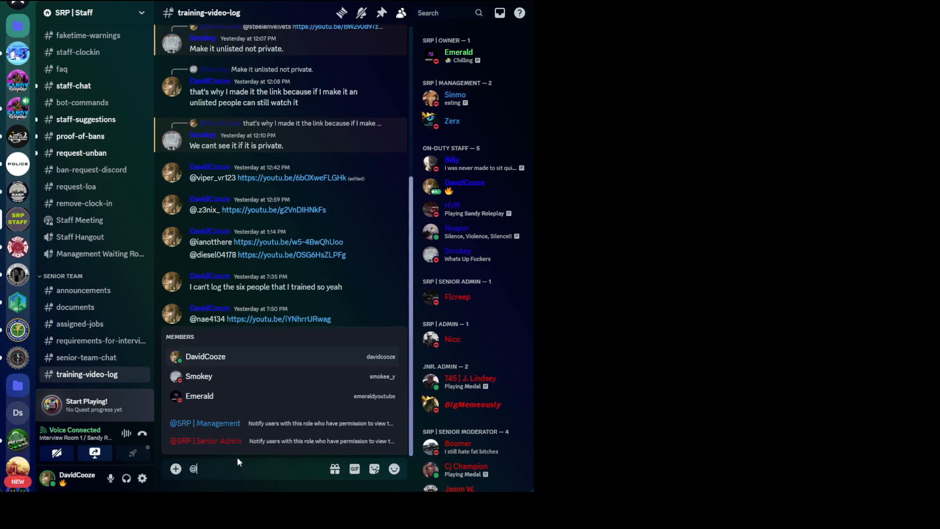
{"action": "type", "text": "thelaw7253"}
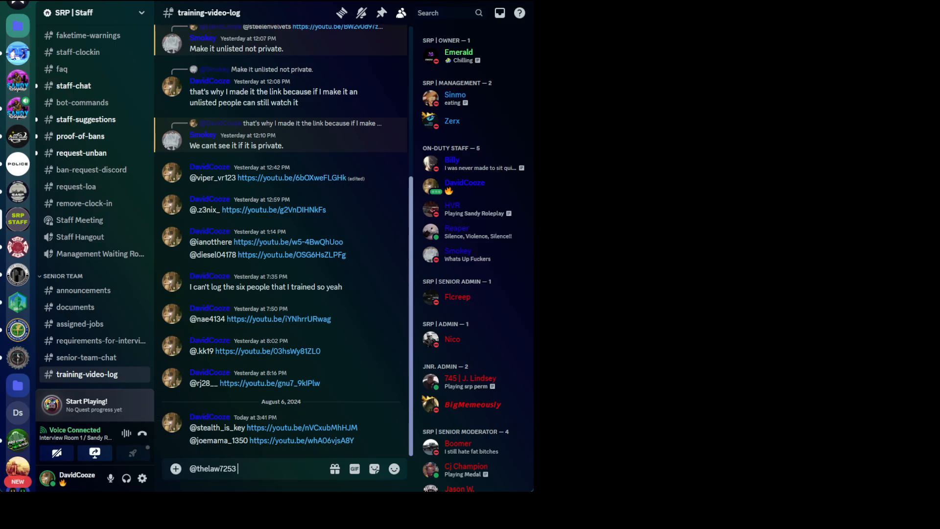
{"action": "mouse_move", "coordinate": [79, 220]}
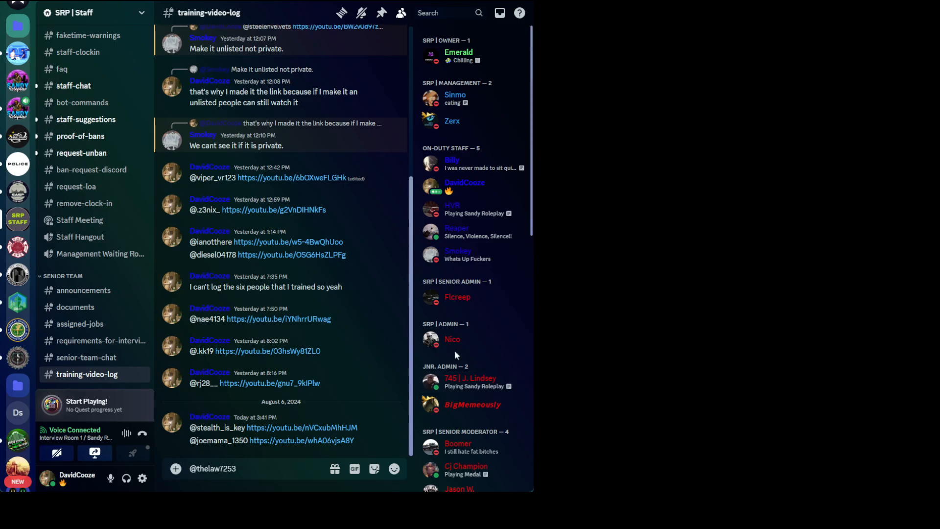
{"action": "left_click", "coordinate": [452, 339]}
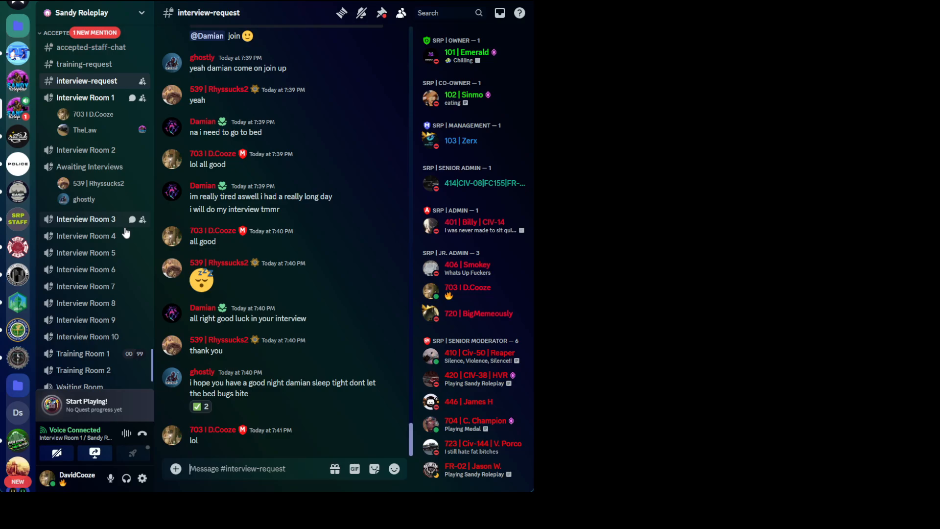
{"action": "scroll", "scroll_direction": "up", "scroll_amount": 3}
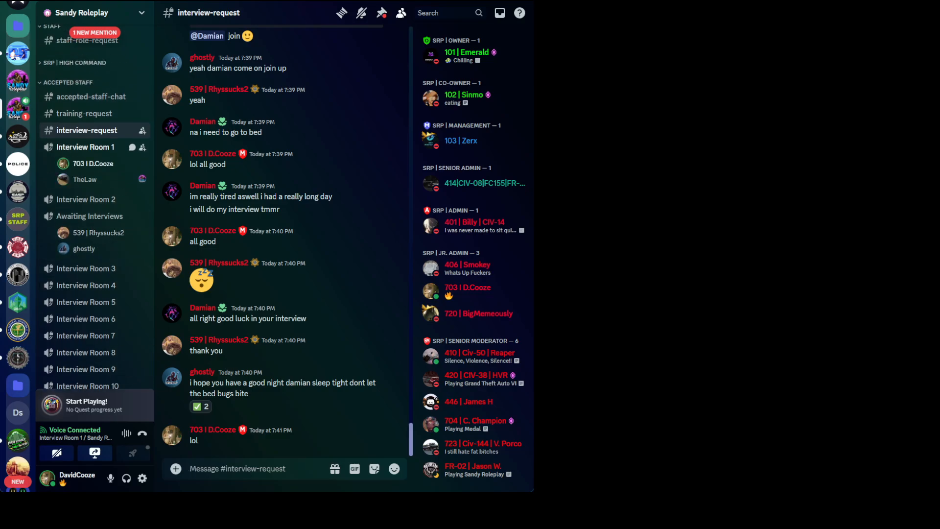
{"action": "scroll", "scroll_direction": "down", "scroll_amount": 3}
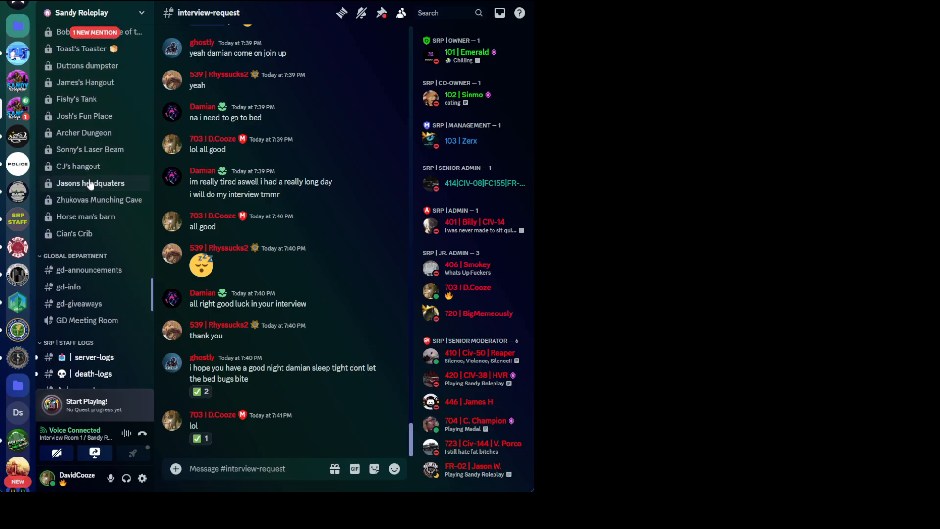
{"action": "scroll", "scroll_direction": "down", "scroll_amount": 3}
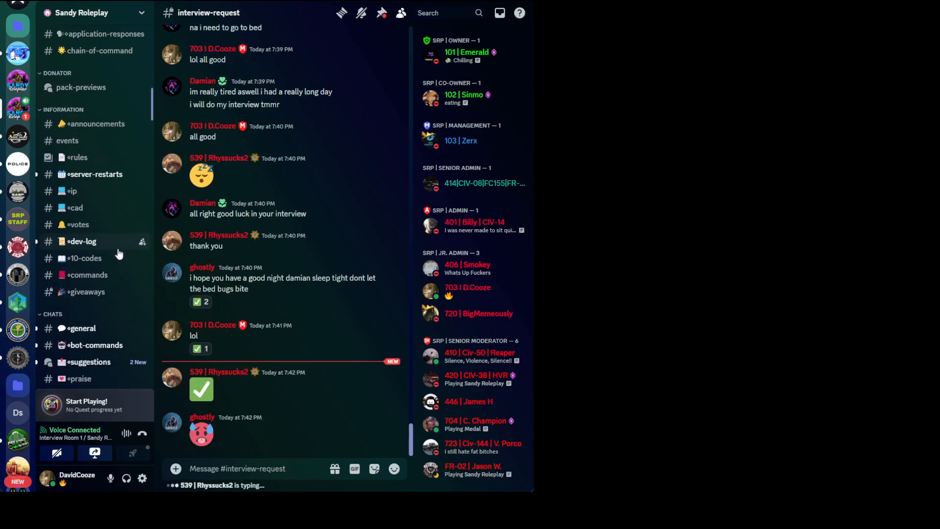
{"action": "scroll", "scroll_direction": "down", "scroll_amount": 3}
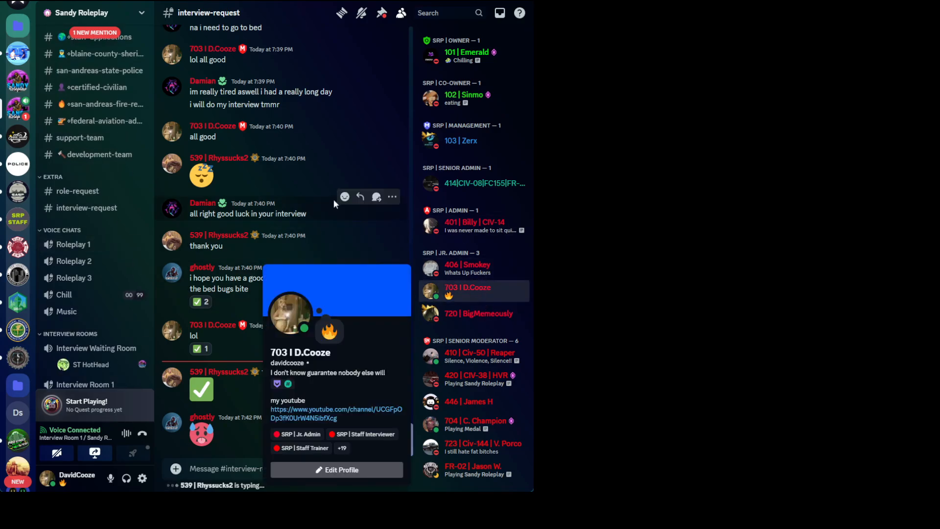
{"action": "left_click", "coordinate": [342, 448]}
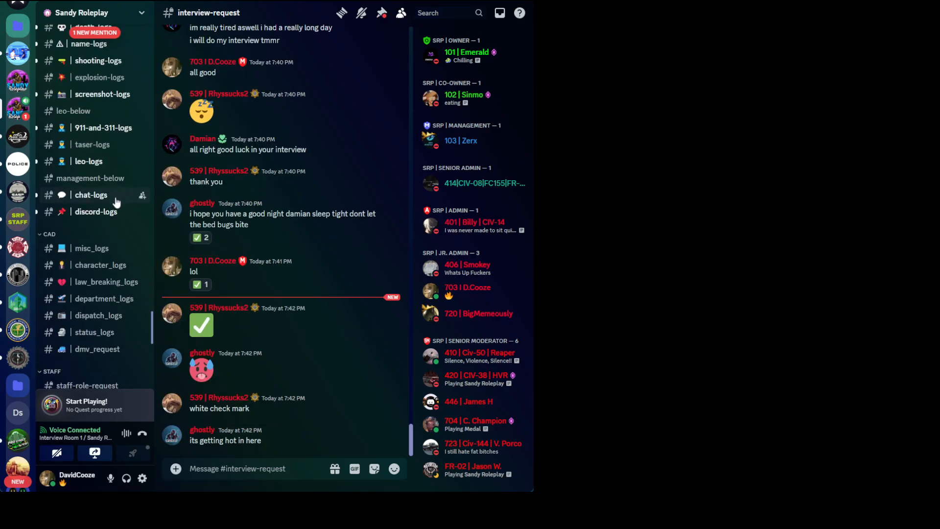
{"action": "scroll", "scroll_direction": "down", "scroll_amount": 3}
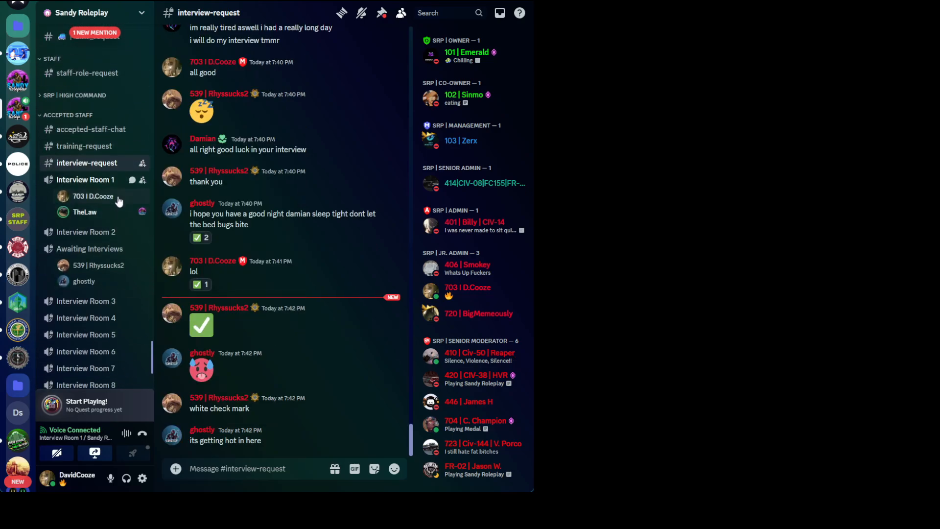
{"action": "scroll", "scroll_direction": "down", "scroll_amount": 3}
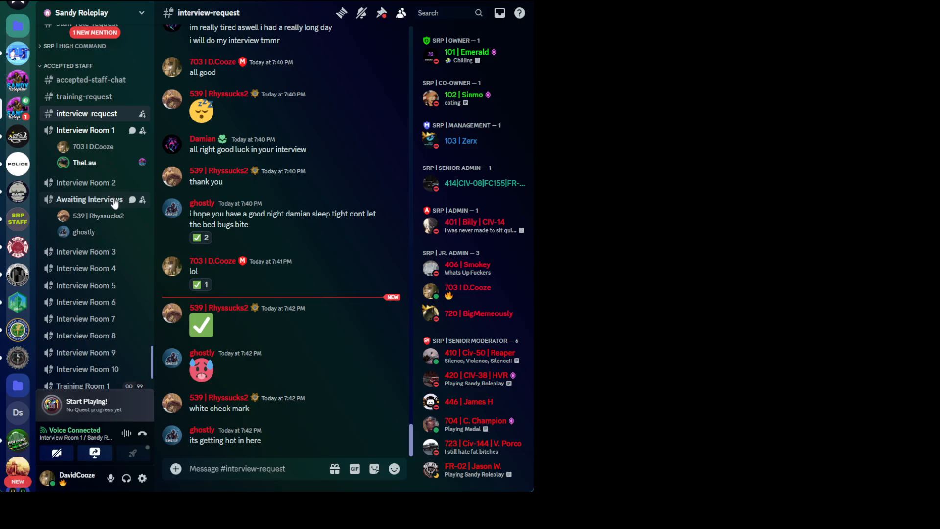
{"action": "scroll", "scroll_direction": "down", "scroll_amount": 3}
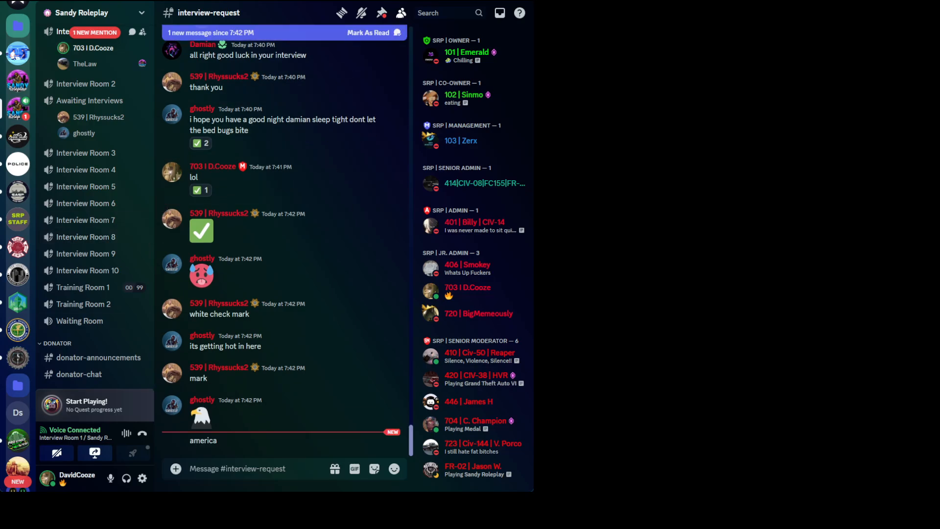
{"action": "scroll", "scroll_direction": "up", "scroll_amount": 3}
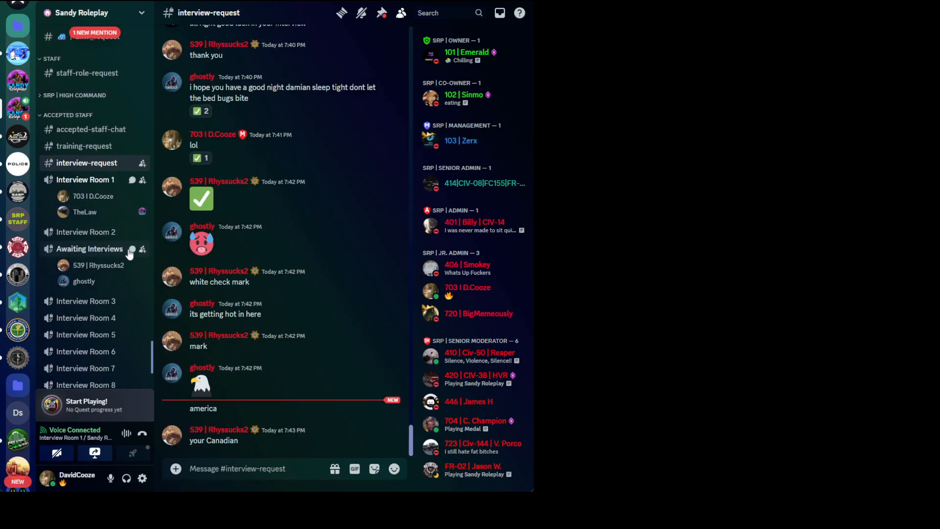
{"action": "mouse_move", "coordinate": [327, 203]}
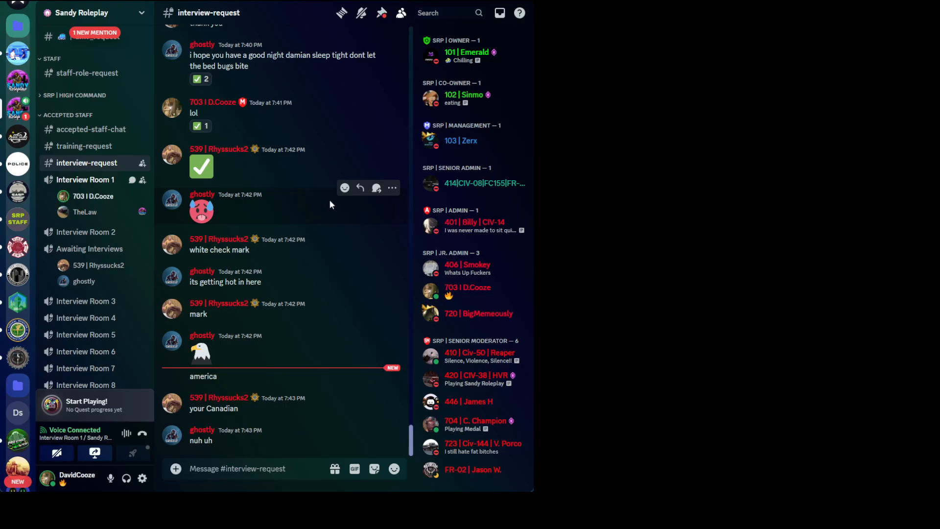
{"action": "mouse_move", "coordinate": [334, 199]}
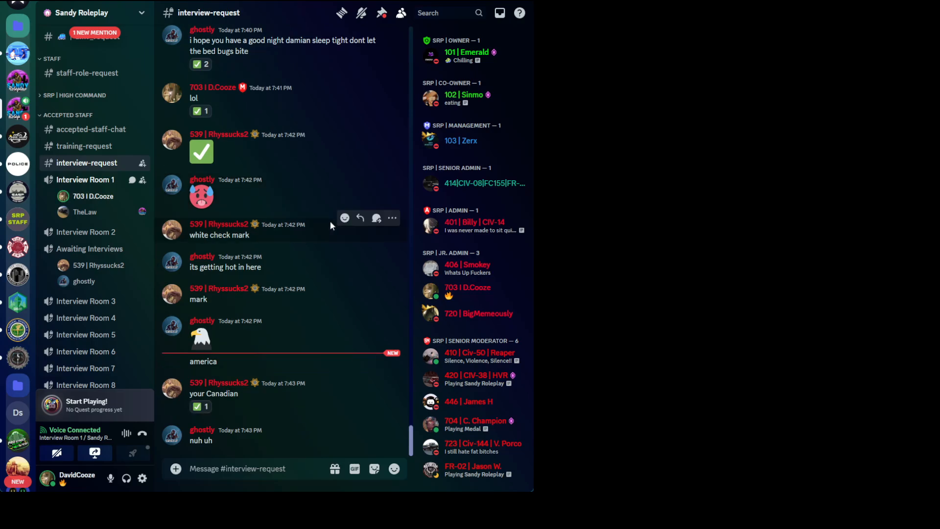
{"action": "mouse_move", "coordinate": [84, 232]}
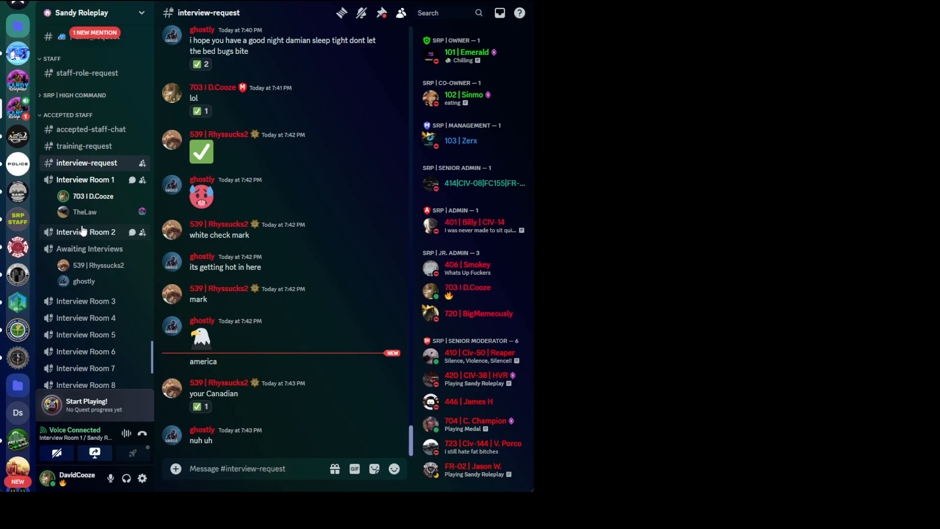
{"action": "mouse_move", "coordinate": [174, 230]}
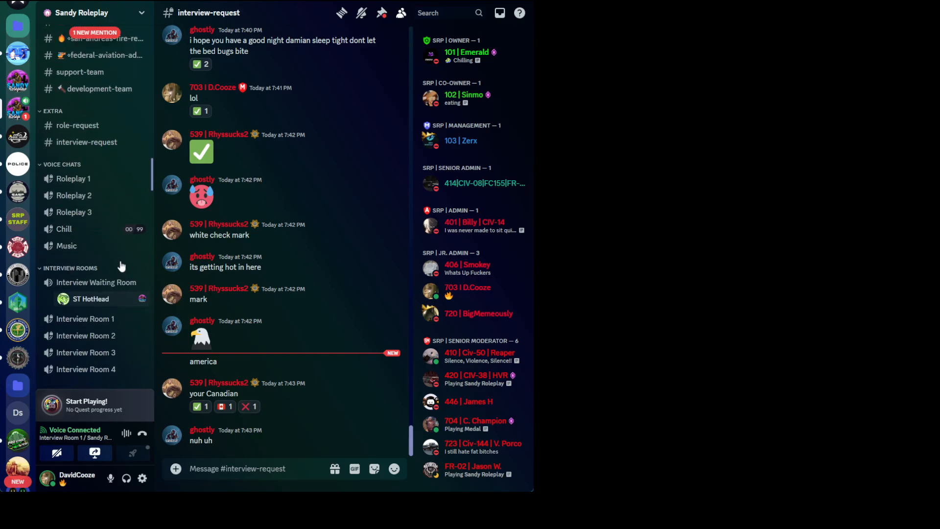
{"action": "scroll", "scroll_direction": "up", "scroll_amount": 3}
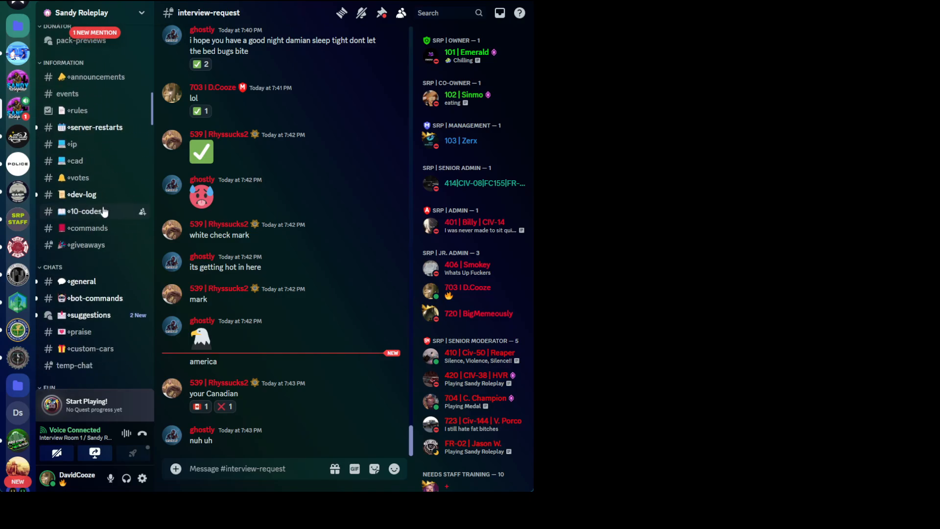
{"action": "left_click", "coordinate": [460, 140]}
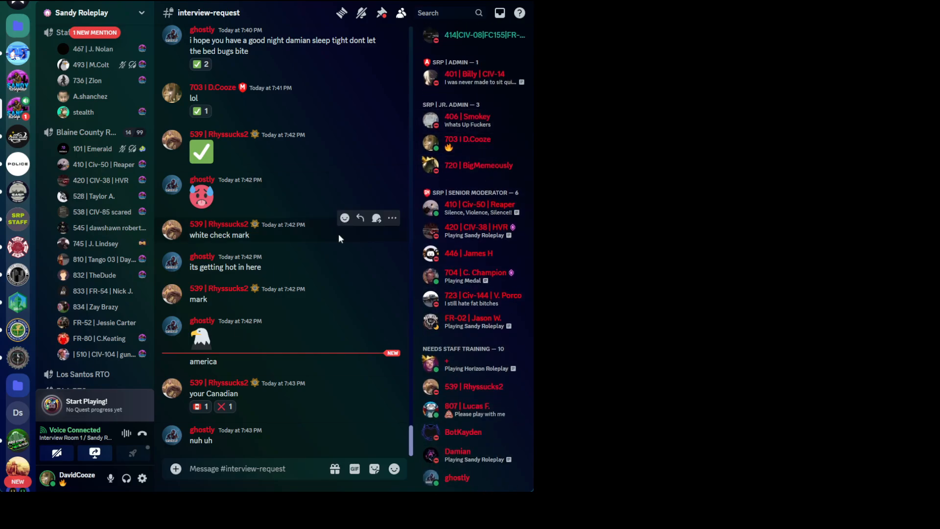
{"action": "scroll", "scroll_direction": "up", "scroll_amount": 3}
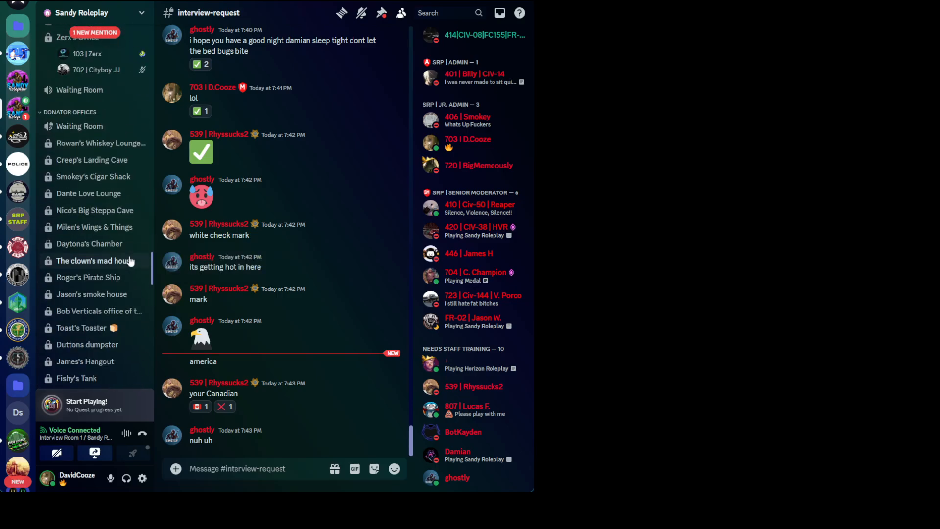
{"action": "scroll", "scroll_direction": "down", "scroll_amount": 3}
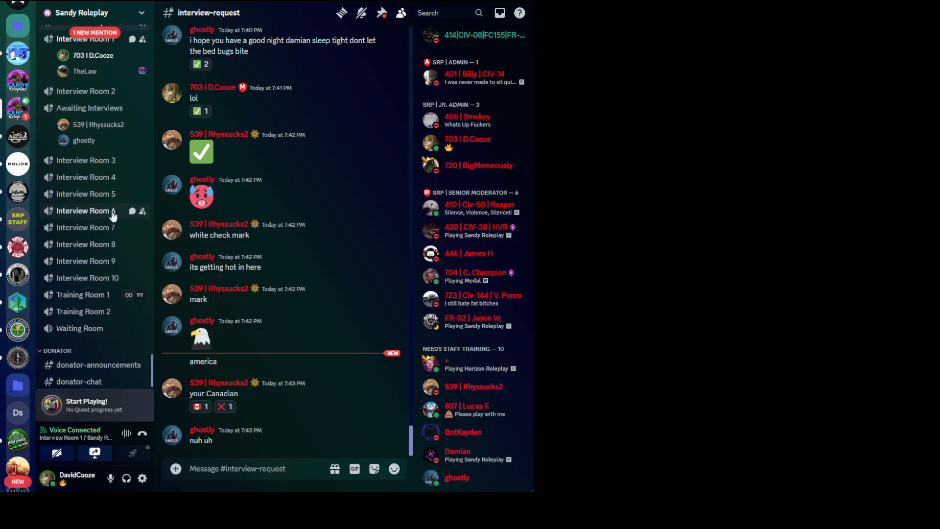
{"action": "scroll", "scroll_direction": "down", "scroll_amount": 3}
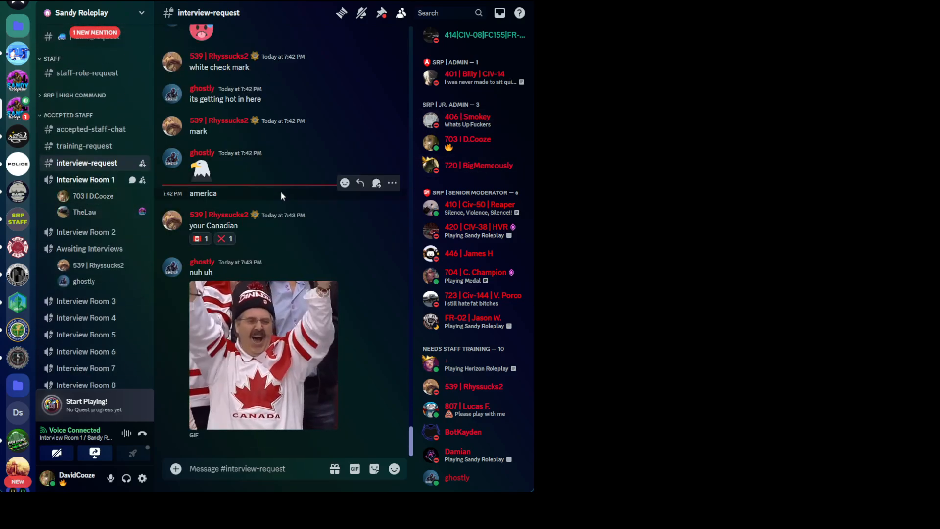
{"action": "scroll", "scroll_direction": "up", "scroll_amount": 3}
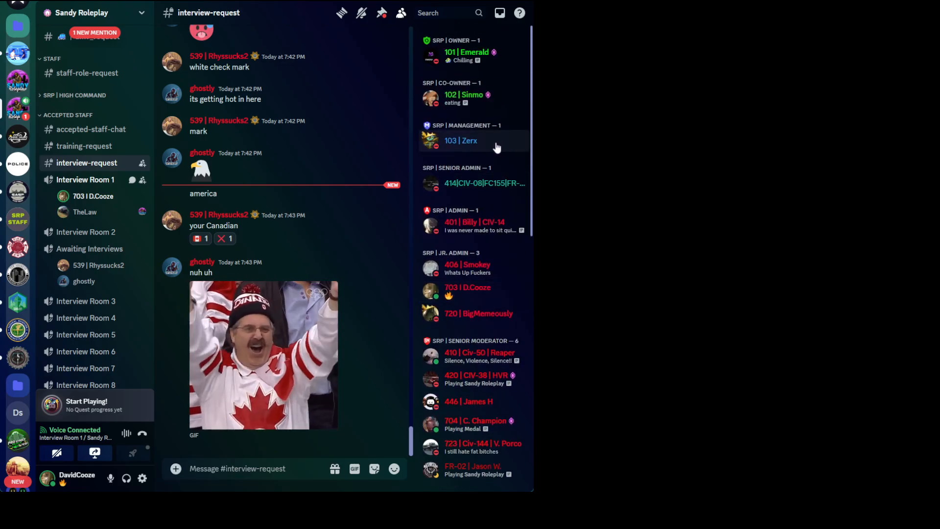
{"action": "mouse_move", "coordinate": [286, 141]}
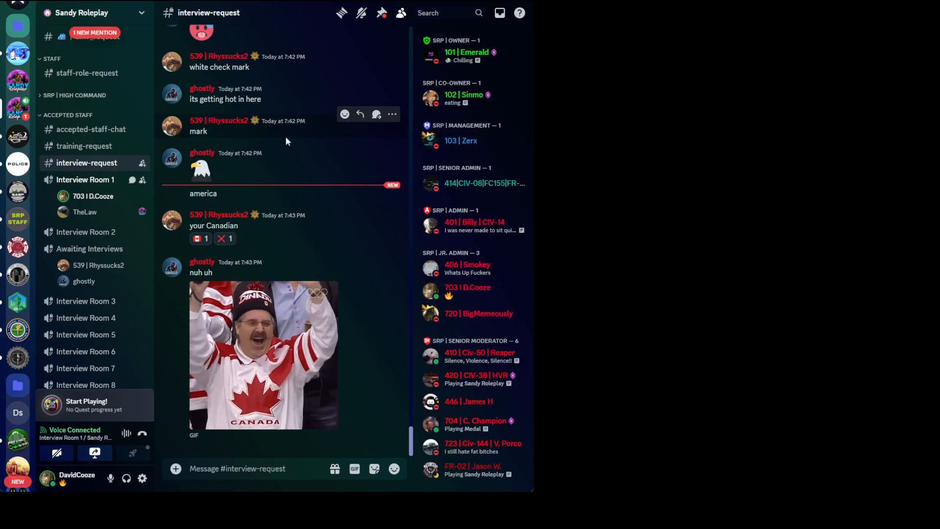
{"action": "mouse_move", "coordinate": [251, 226]}
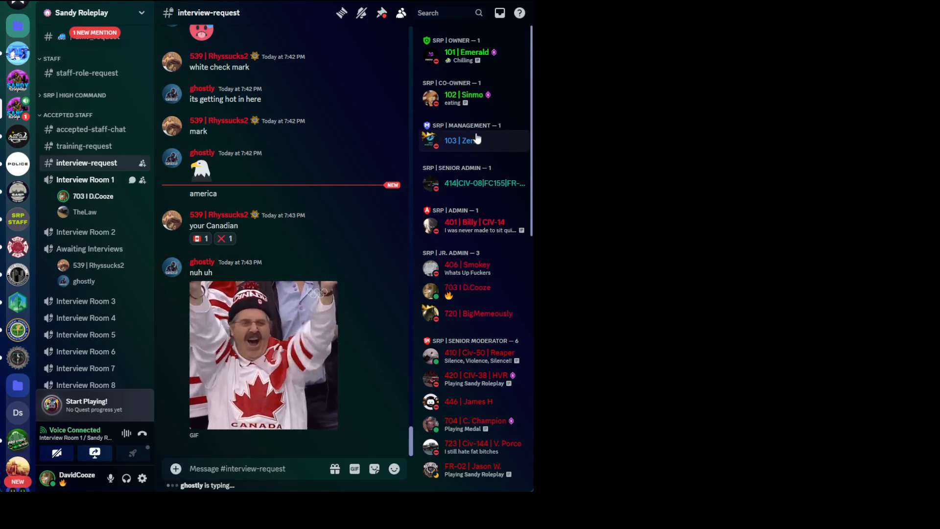
{"action": "left_click", "coordinate": [485, 183]}
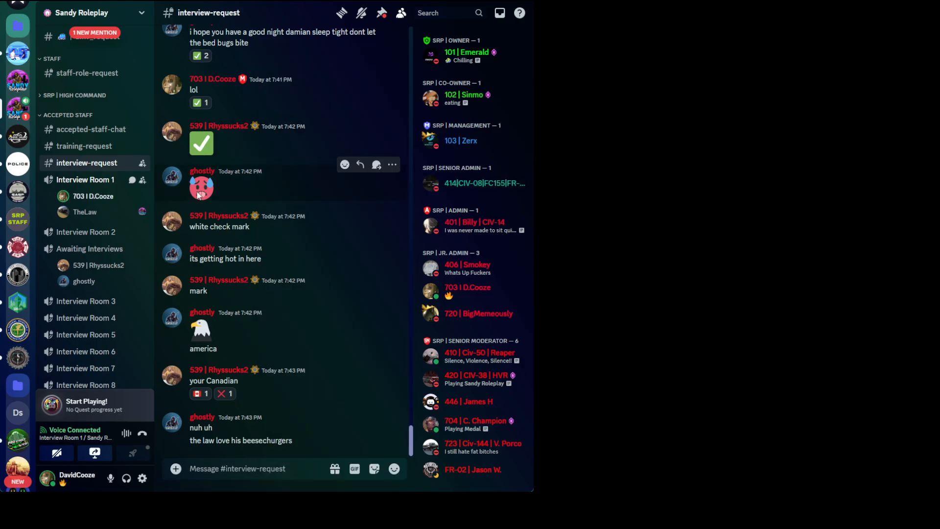
{"action": "scroll", "scroll_direction": "up", "scroll_amount": 3}
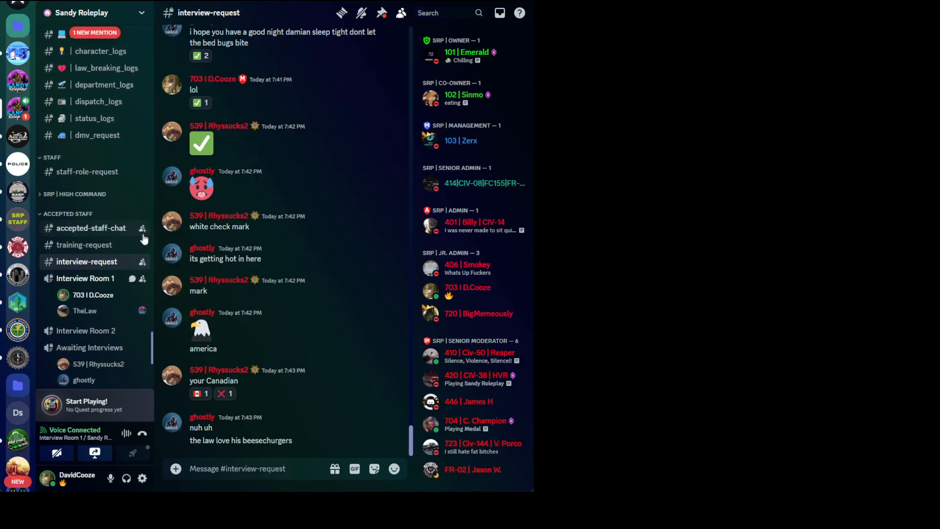
{"action": "scroll", "scroll_direction": "down", "scroll_amount": 3}
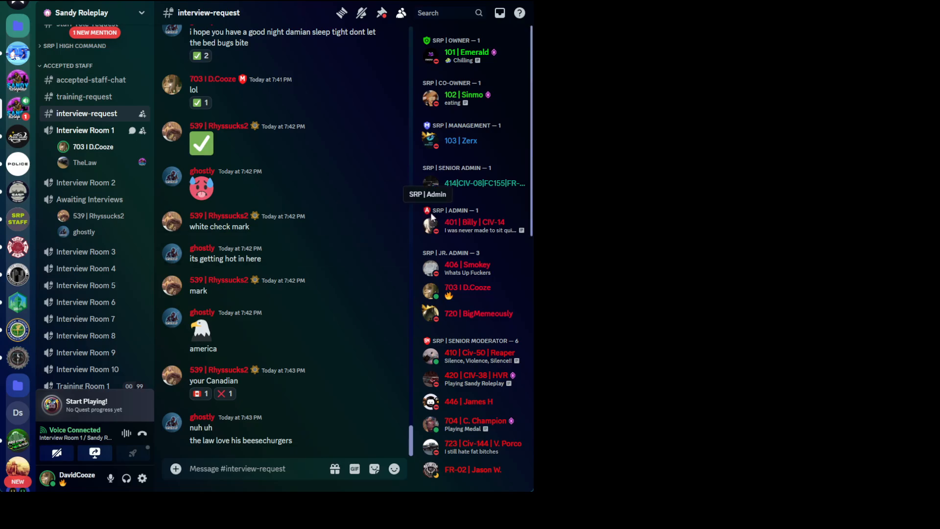
{"action": "mouse_move", "coordinate": [193, 217]}
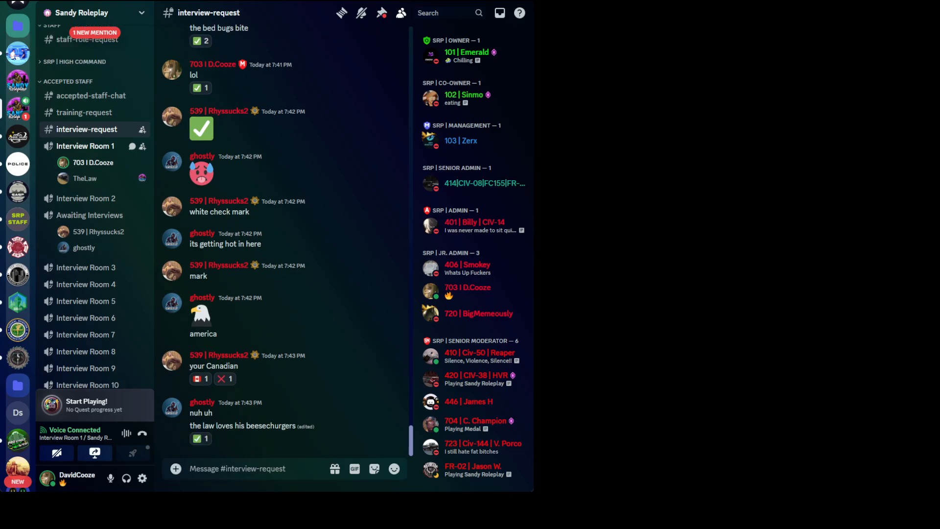
{"action": "mouse_move", "coordinate": [210, 327]}
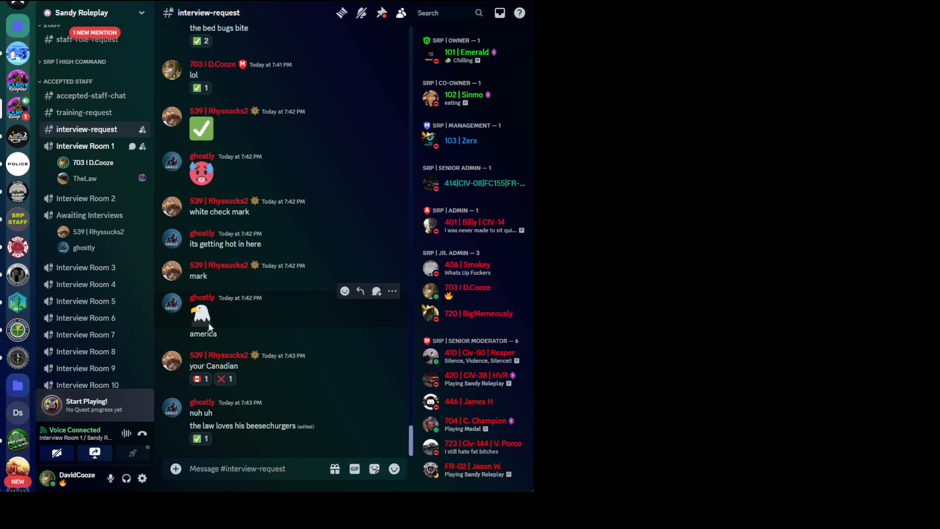
{"action": "scroll", "scroll_direction": "down", "scroll_amount": 3}
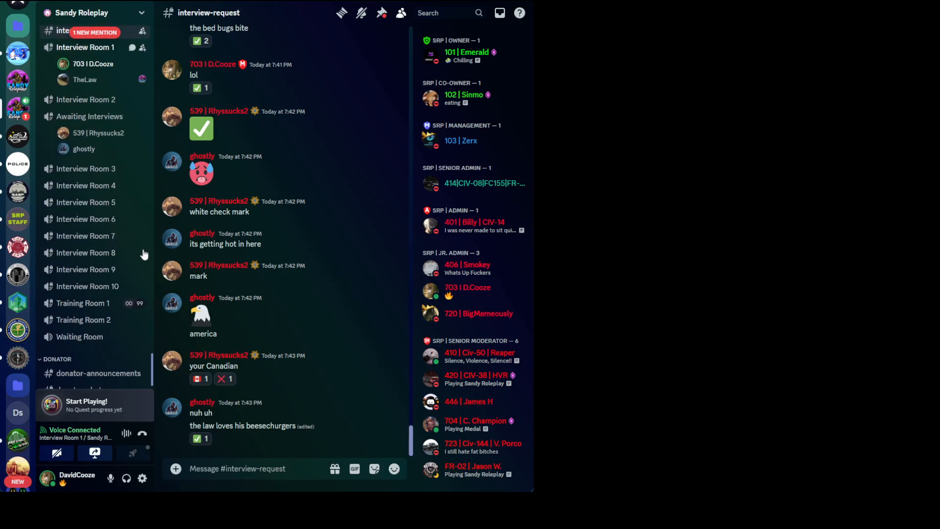
{"action": "scroll", "scroll_direction": "up", "scroll_amount": 3}
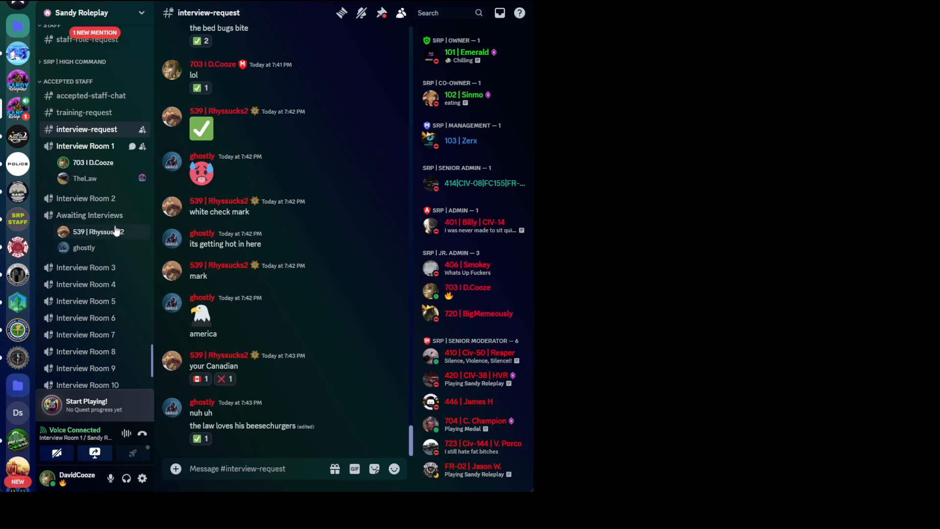
{"action": "scroll", "scroll_direction": "up", "scroll_amount": 3}
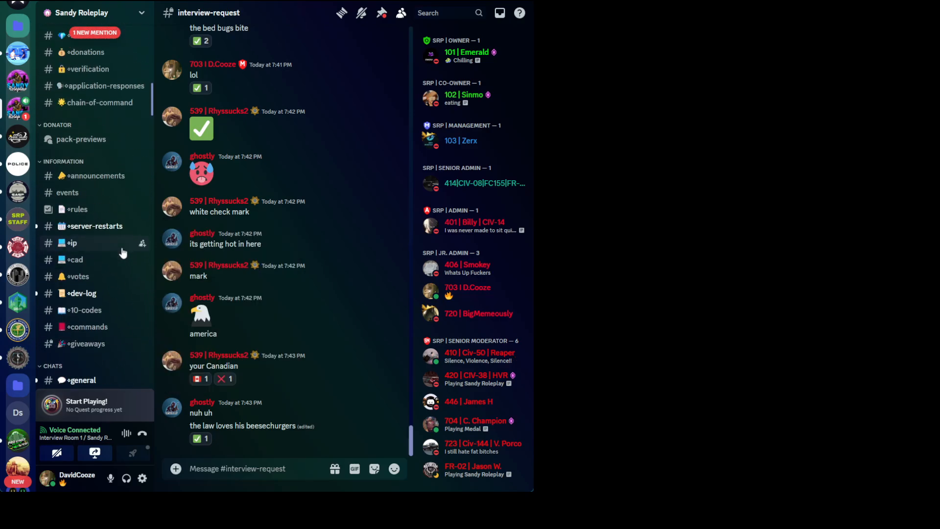
{"action": "left_click", "coordinate": [91, 224]}
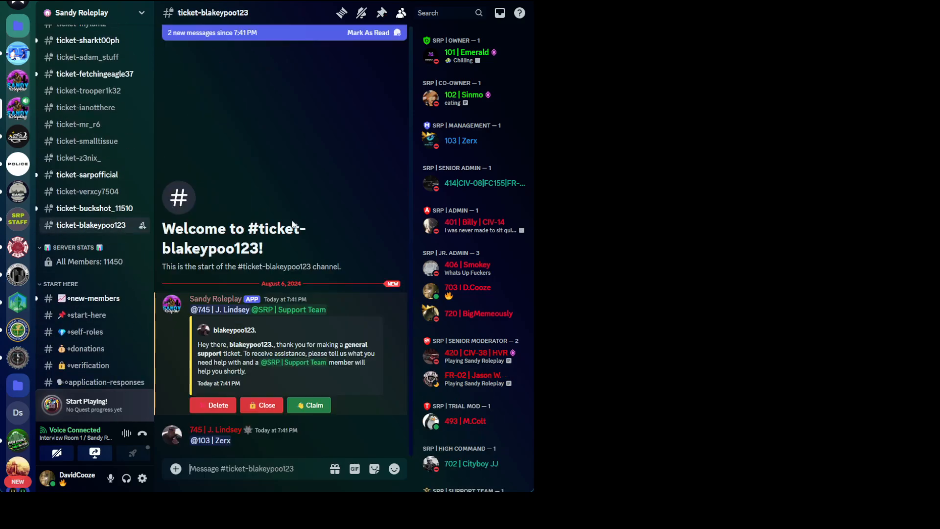
{"action": "left_click", "coordinate": [215, 429]}
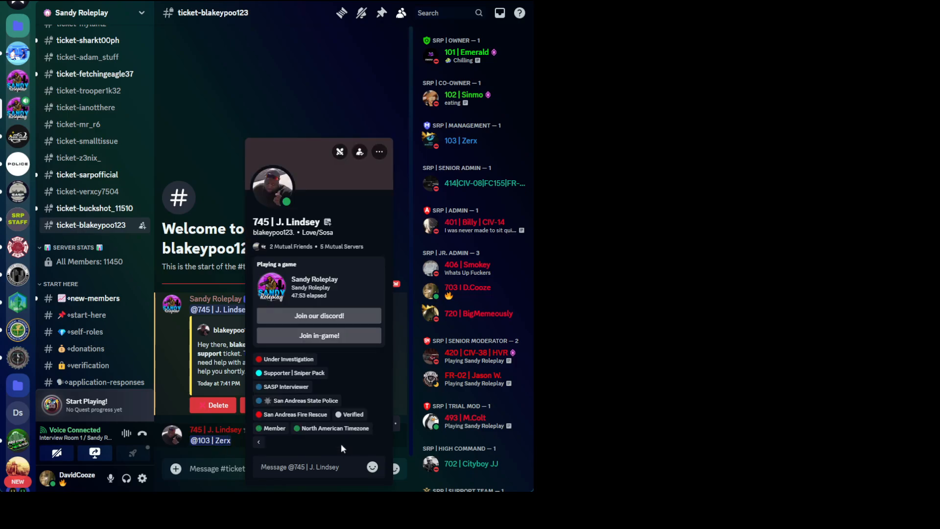
{"action": "mouse_move", "coordinate": [285, 401]}
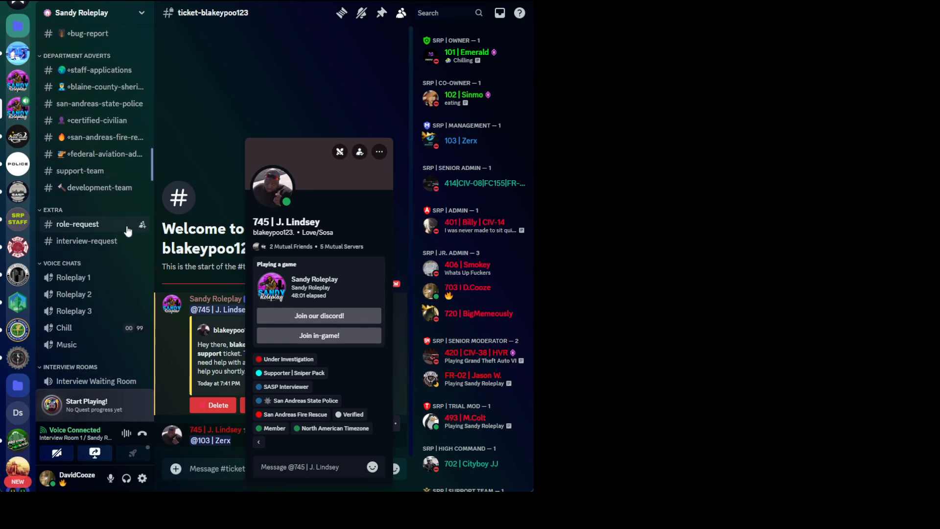
{"action": "left_click", "coordinate": [243, 272]}
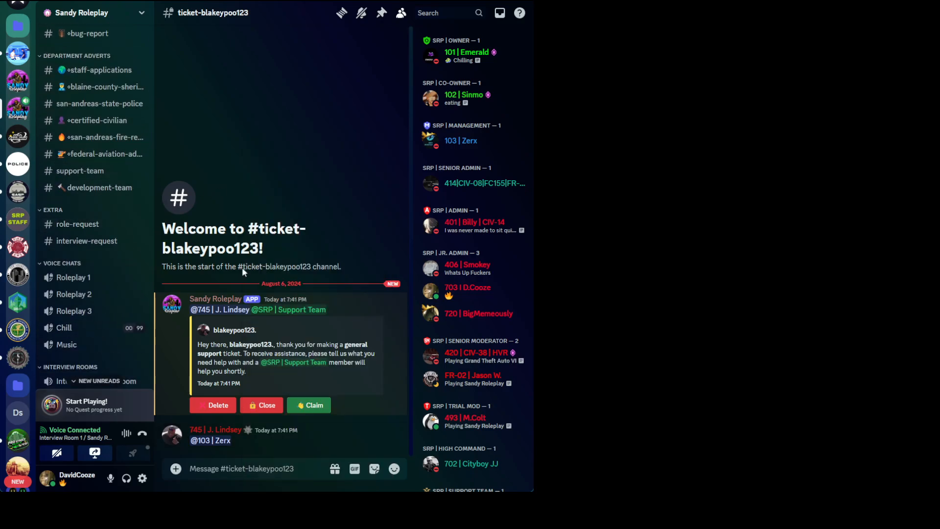
{"action": "mouse_move", "coordinate": [270, 353]}
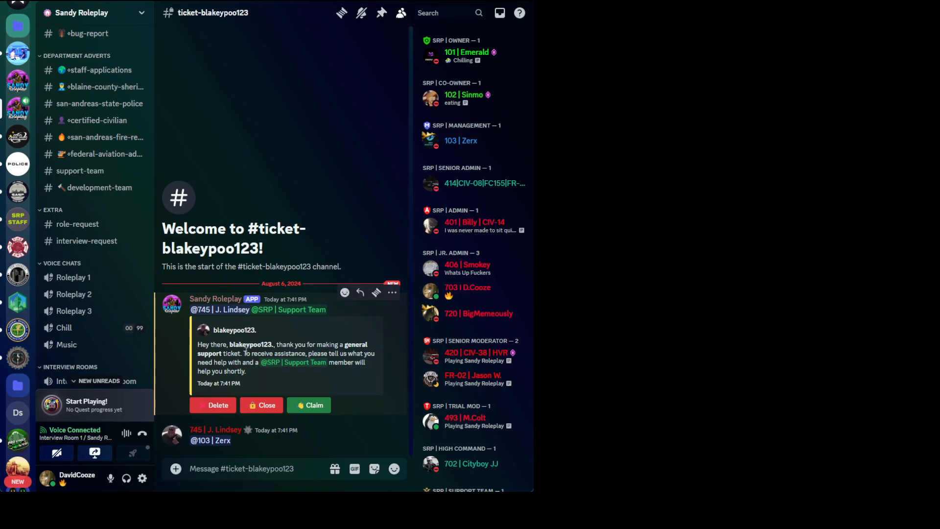
{"action": "mouse_move", "coordinate": [217, 194]}
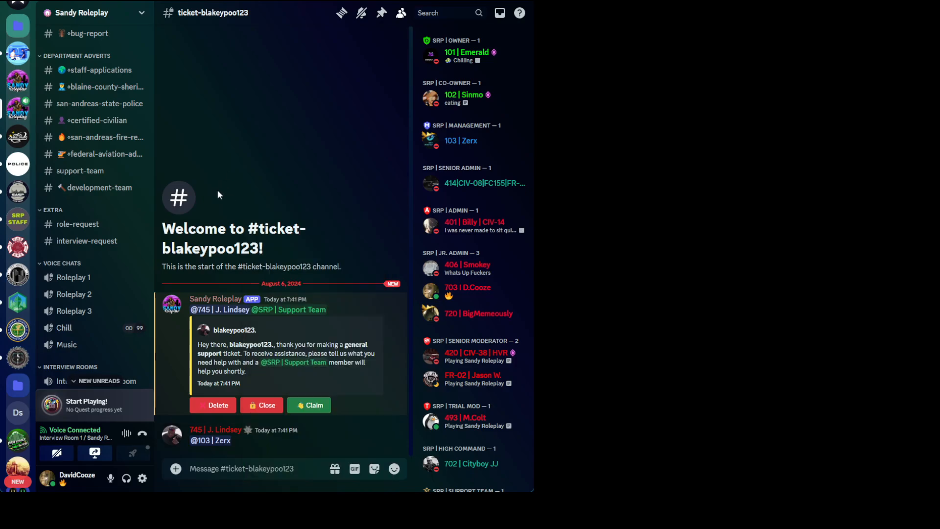
{"action": "mouse_move", "coordinate": [449, 268]}
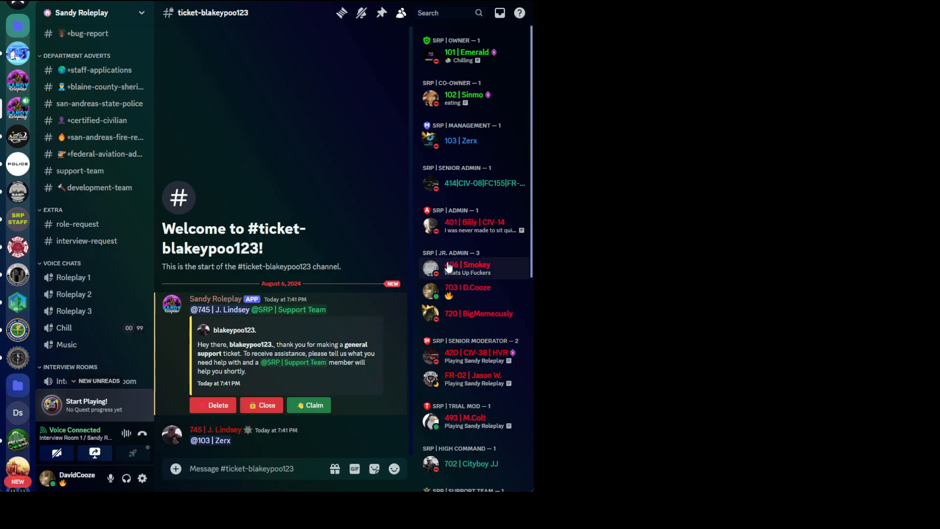
{"action": "scroll", "scroll_direction": "down", "scroll_amount": 3}
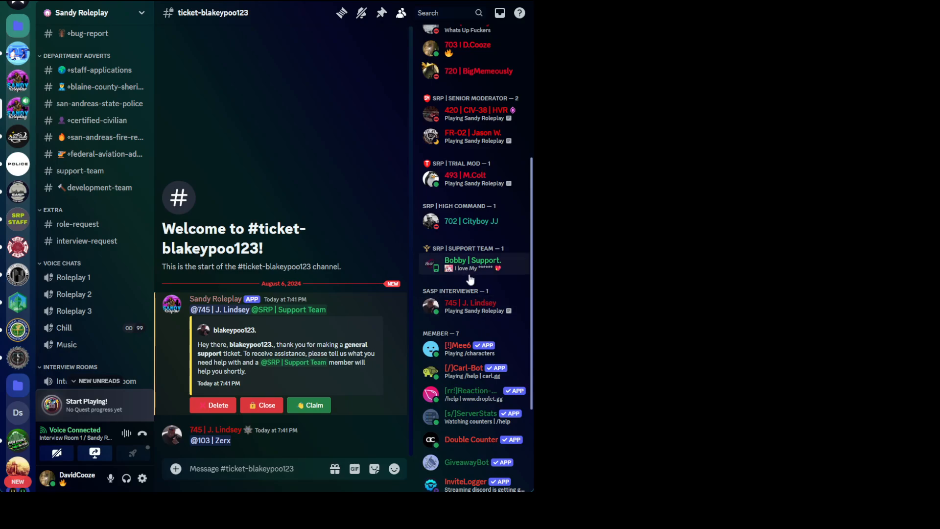
{"action": "left_click", "coordinate": [472, 263]}
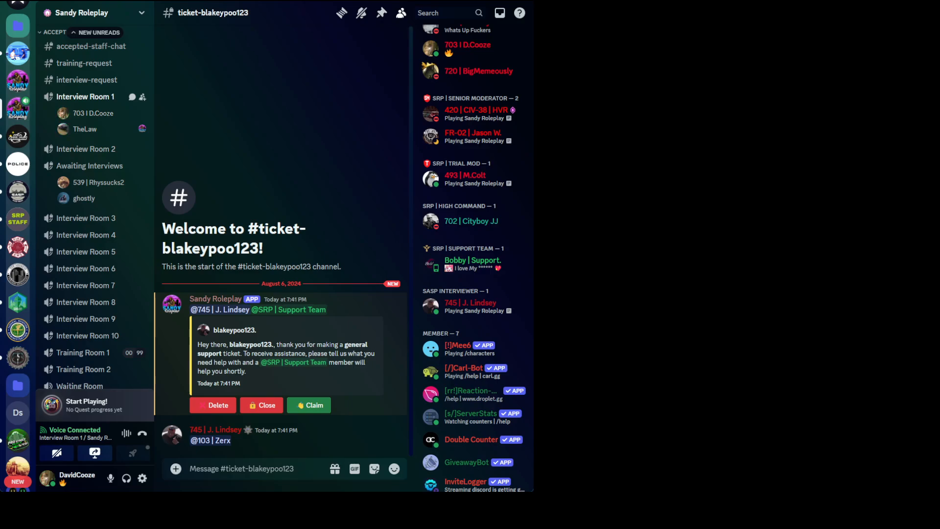
{"action": "mouse_move", "coordinate": [287, 163]}
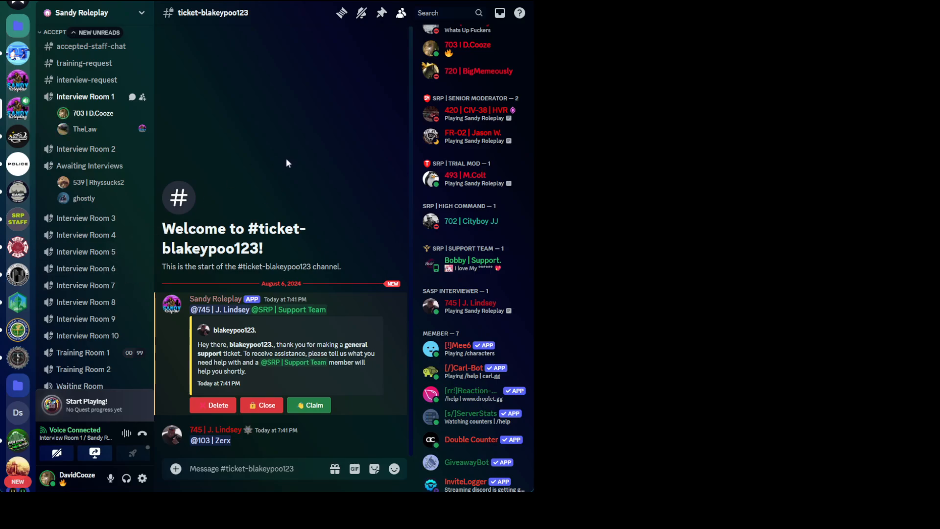
{"action": "mouse_move", "coordinate": [260, 193]}
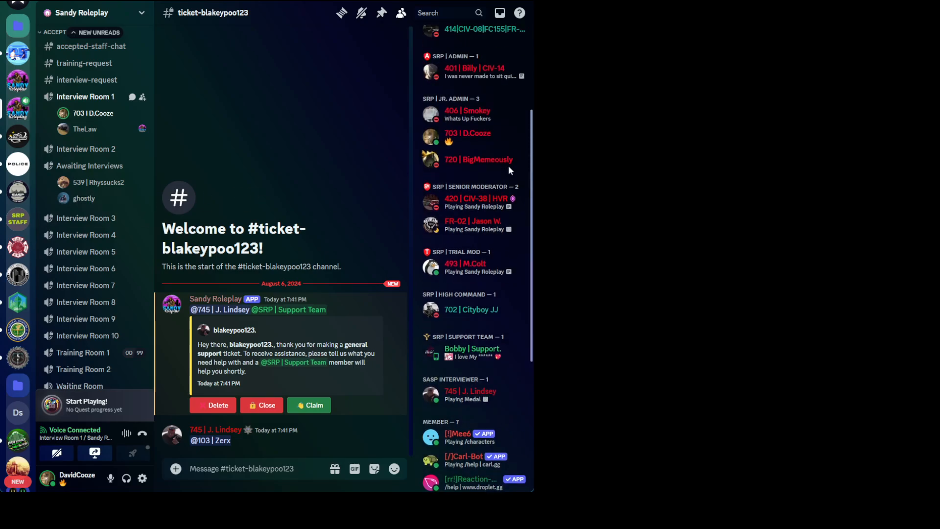
{"action": "scroll", "scroll_direction": "up", "scroll_amount": 3}
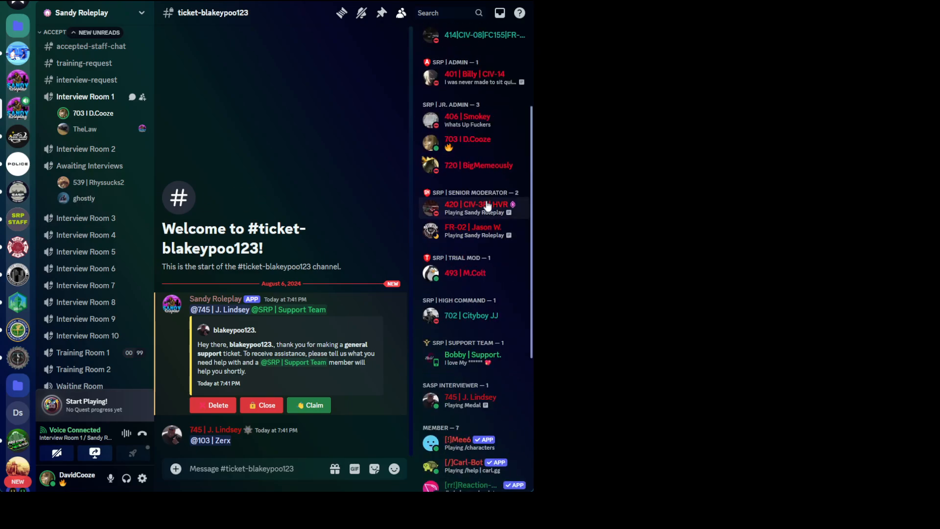
{"action": "scroll", "scroll_direction": "up", "scroll_amount": 3}
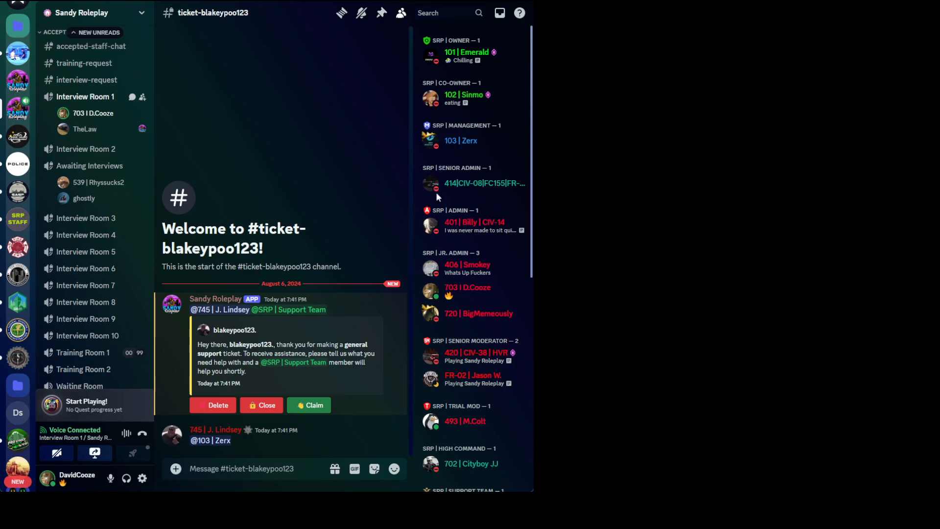
{"action": "scroll", "scroll_direction": "up", "scroll_amount": 3}
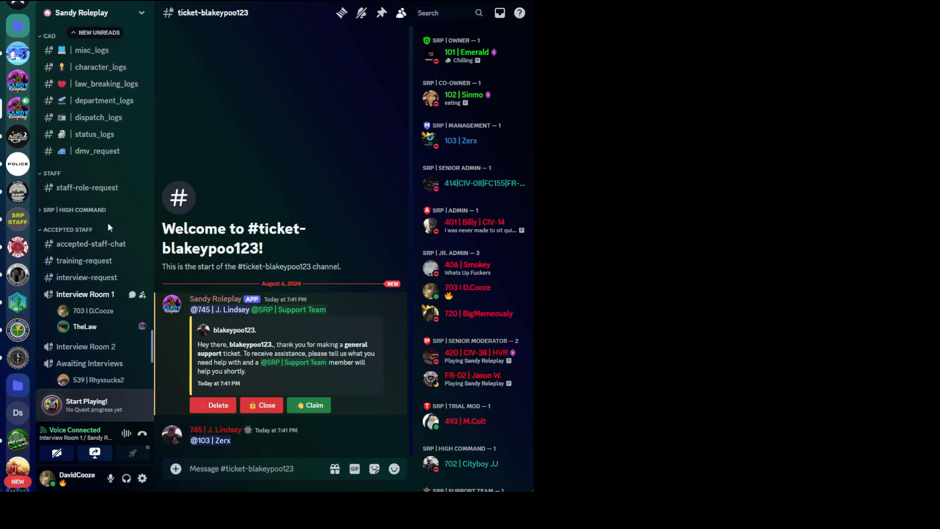
{"action": "scroll", "scroll_direction": "down", "scroll_amount": 3}
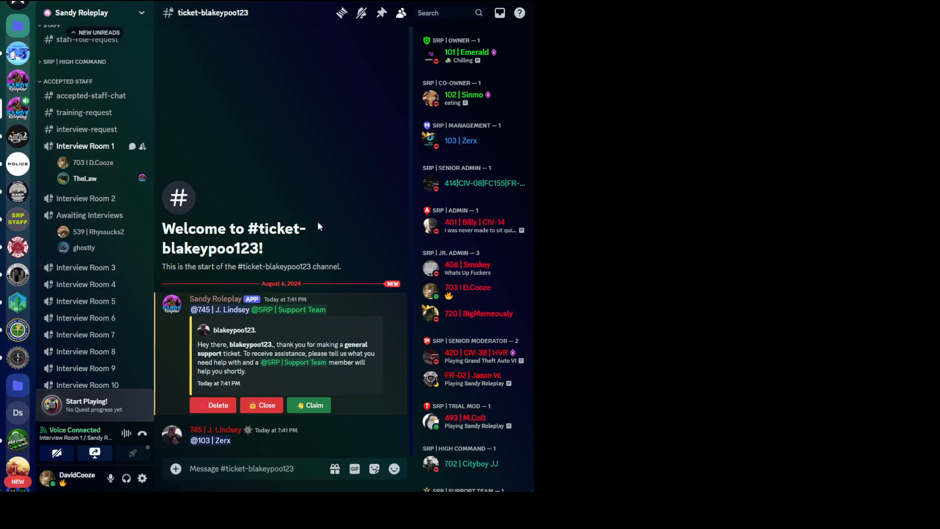
{"action": "mouse_move", "coordinate": [321, 233]}
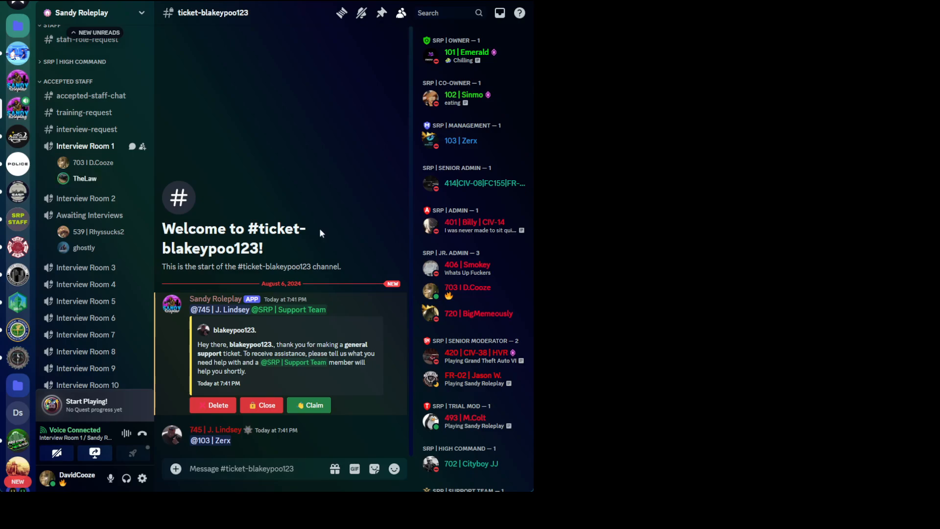
{"action": "scroll", "scroll_direction": "down", "scroll_amount": 3}
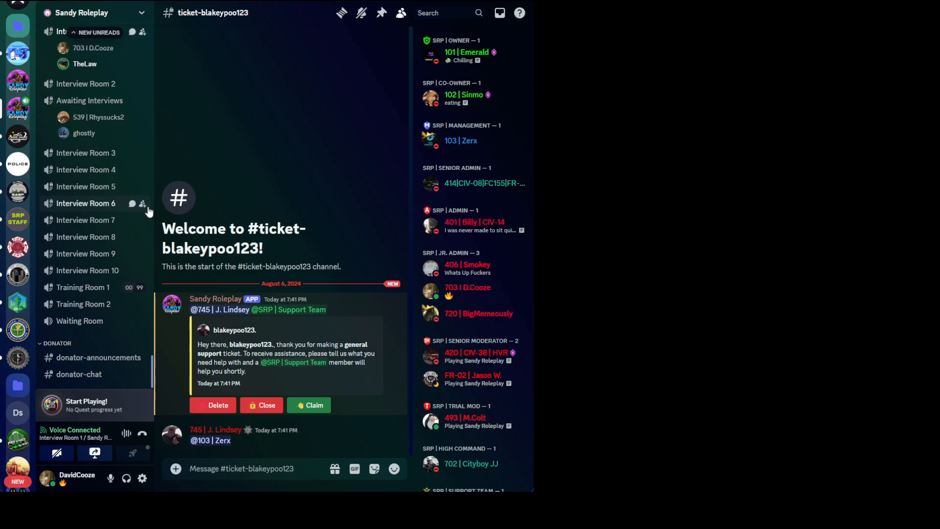
{"action": "mouse_move", "coordinate": [193, 291]}
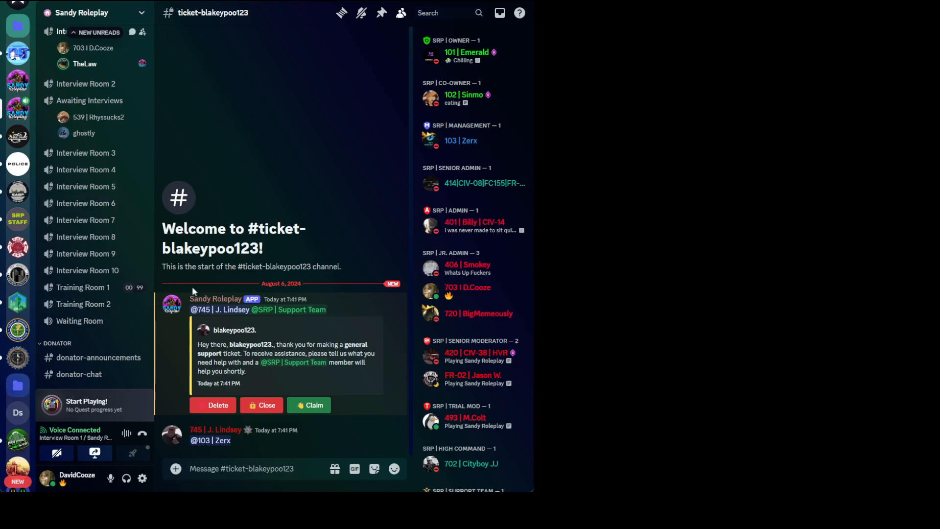
{"action": "scroll", "scroll_direction": "up", "scroll_amount": 3}
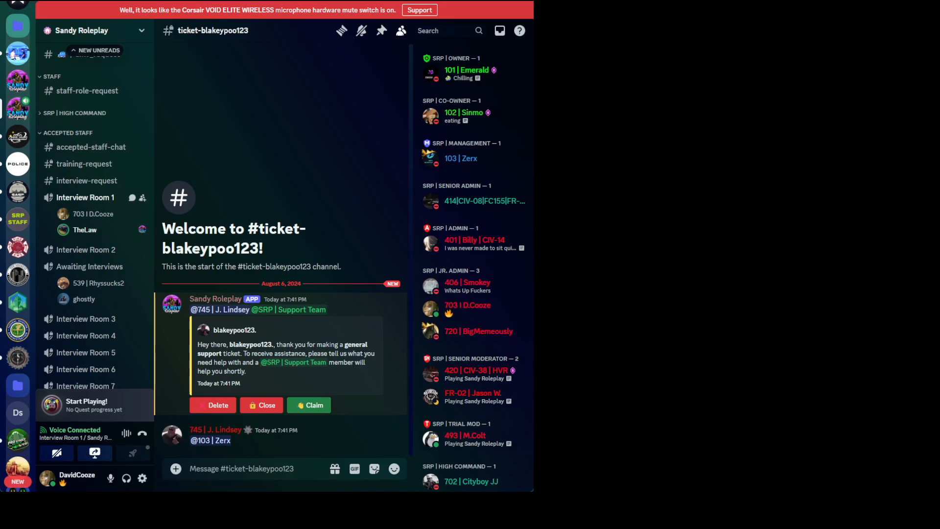
{"action": "left_click", "coordinate": [419, 9]}
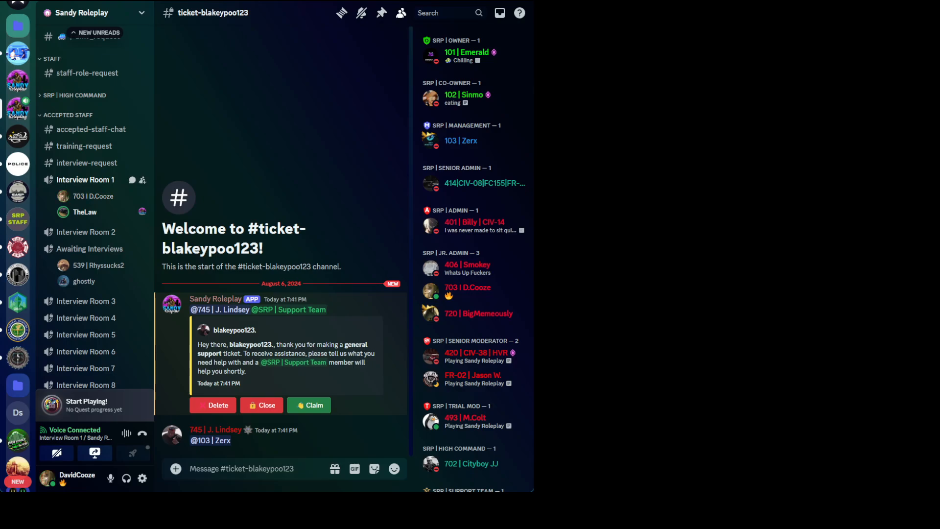
{"action": "scroll", "scroll_direction": "down", "scroll_amount": 3}
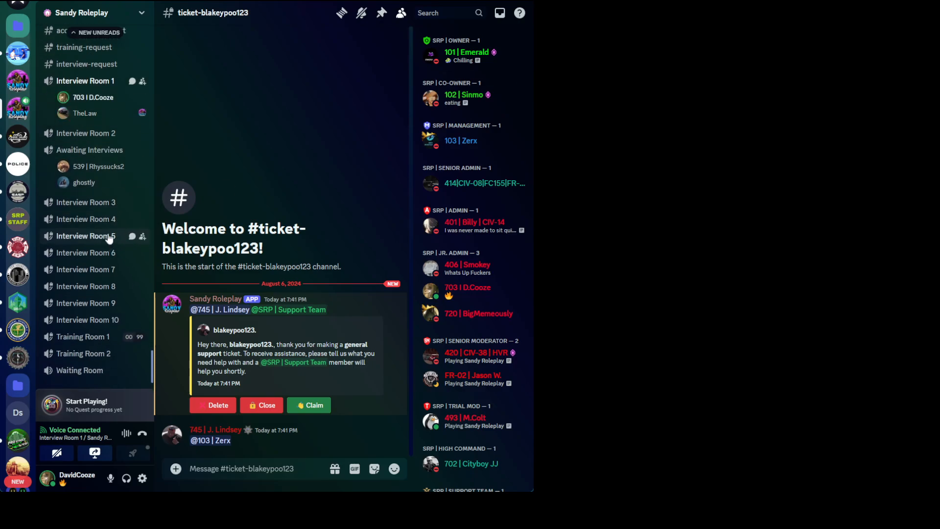